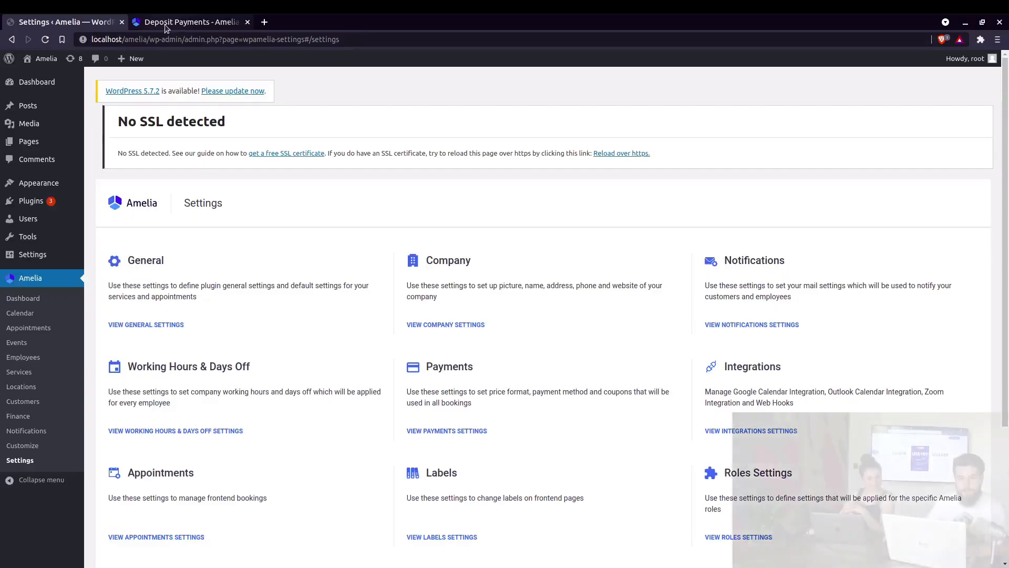
# - Show the Deposit Payments documentation section on setting deposits for services
pyautogui.click(189, 21)
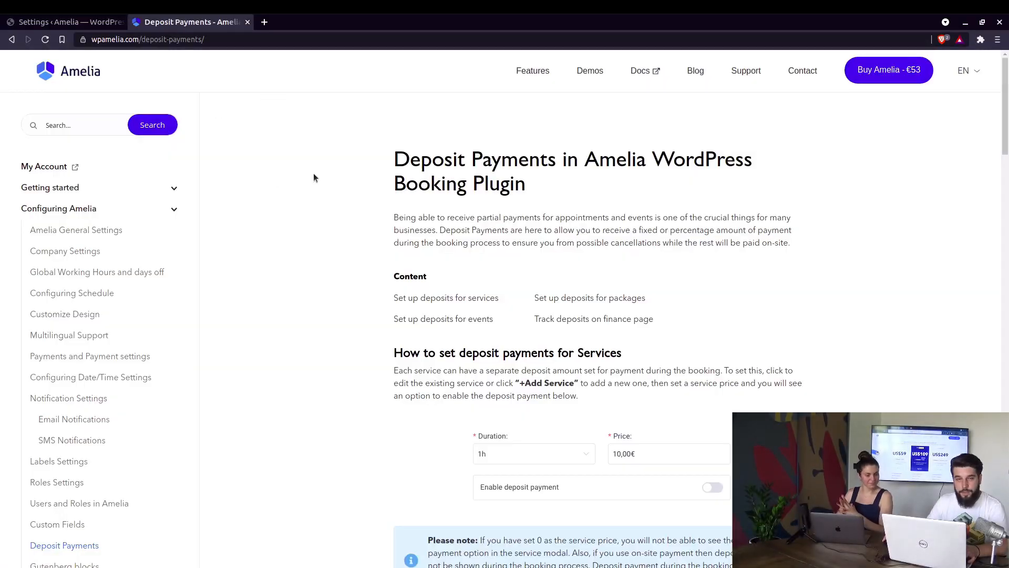
pyautogui.scroll(-3)
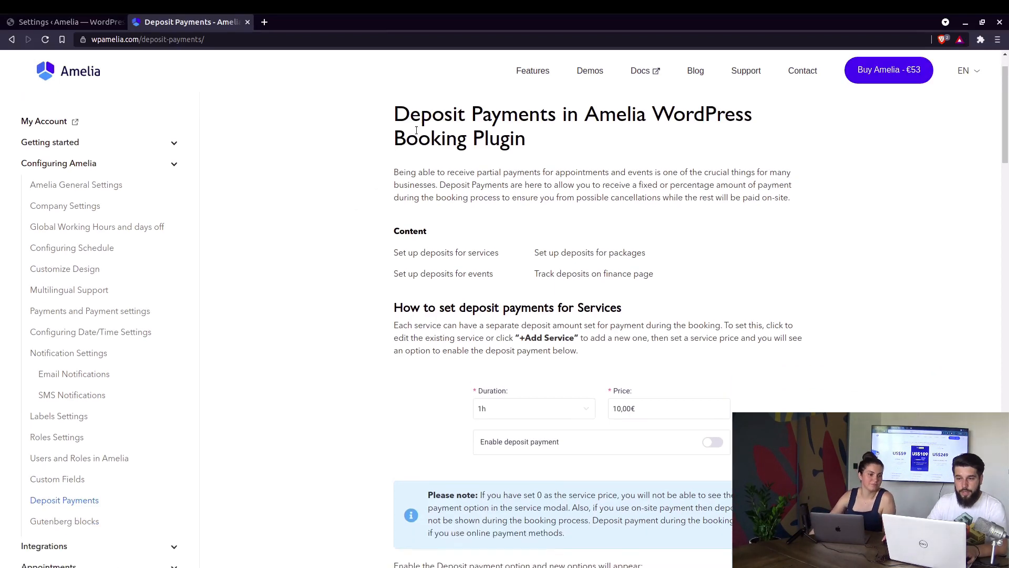
pyautogui.scroll(-3)
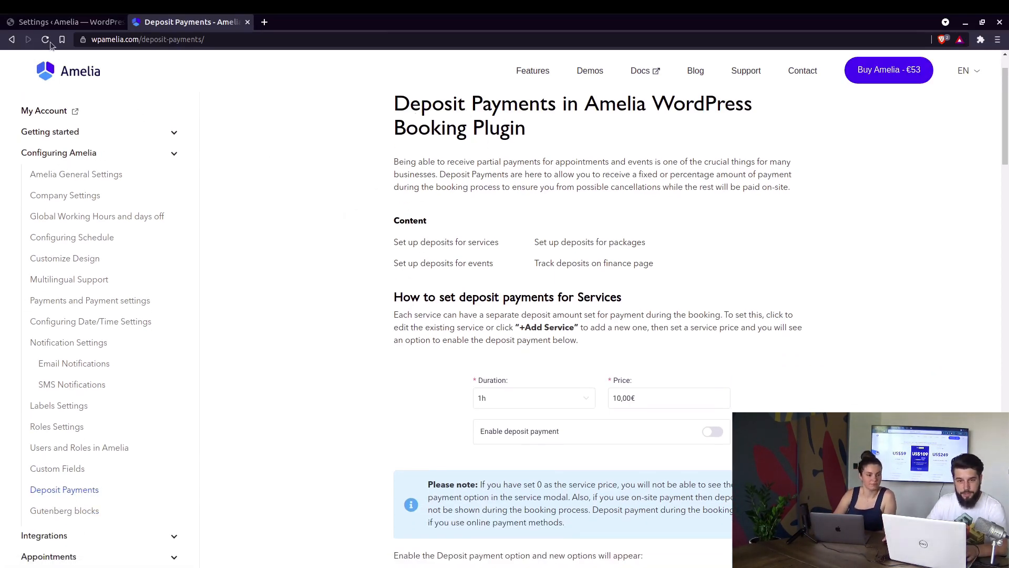
# - Return to WordPress, go to Amelia Services, and open the TEST service's edit panel
pyautogui.click(64, 22)
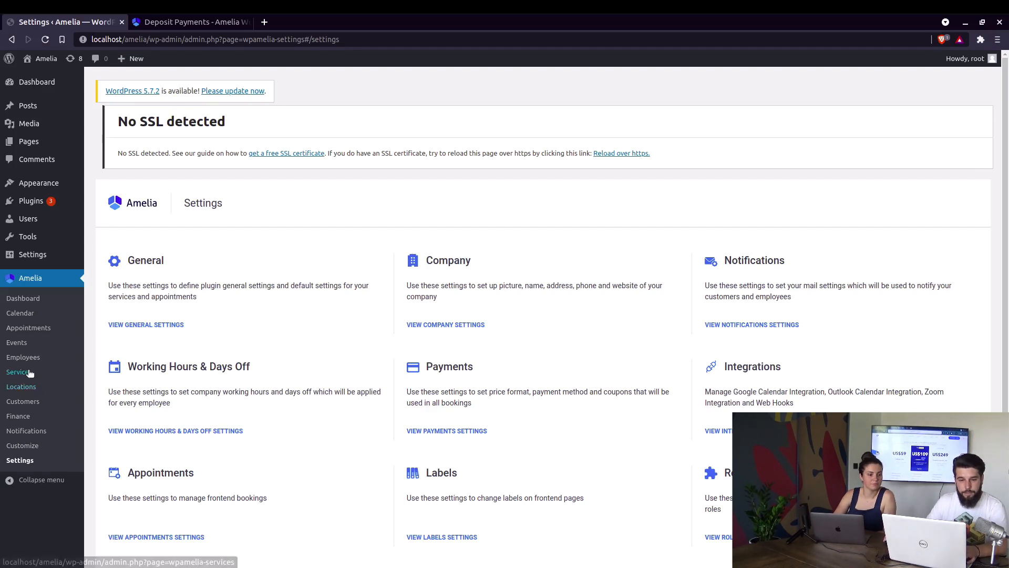
pyautogui.click(19, 372)
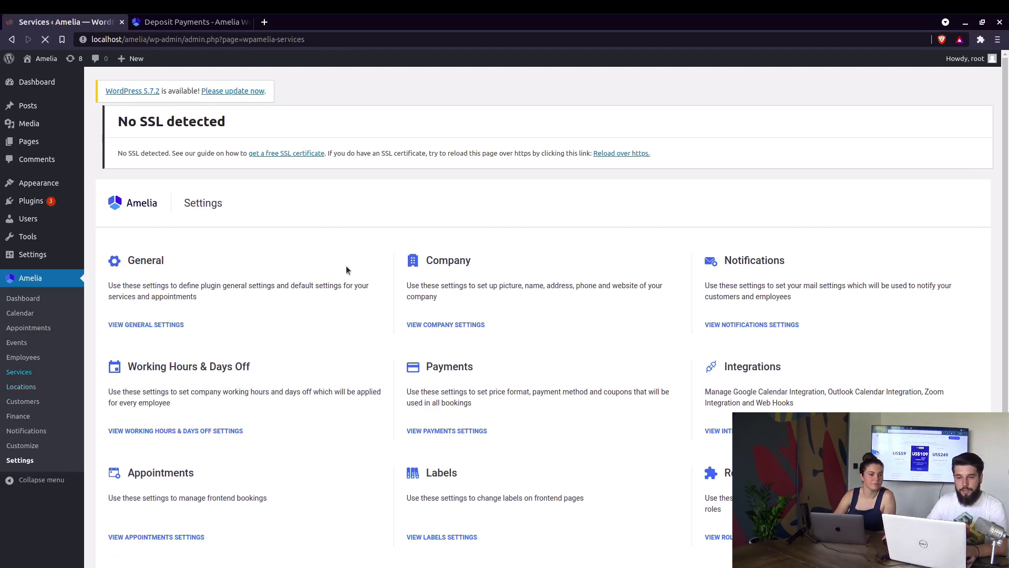
pyautogui.click(19, 372)
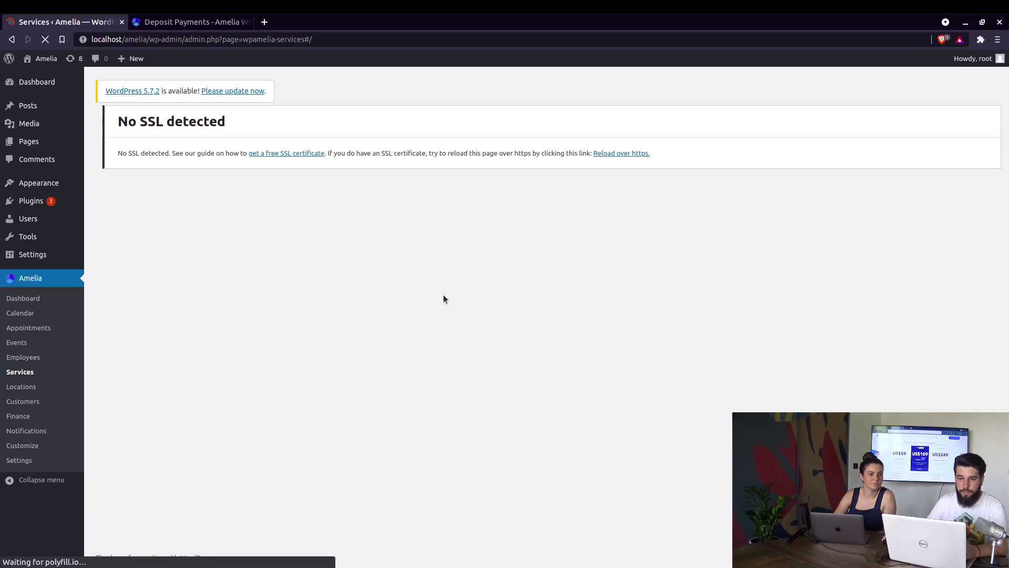
pyautogui.click(20, 371)
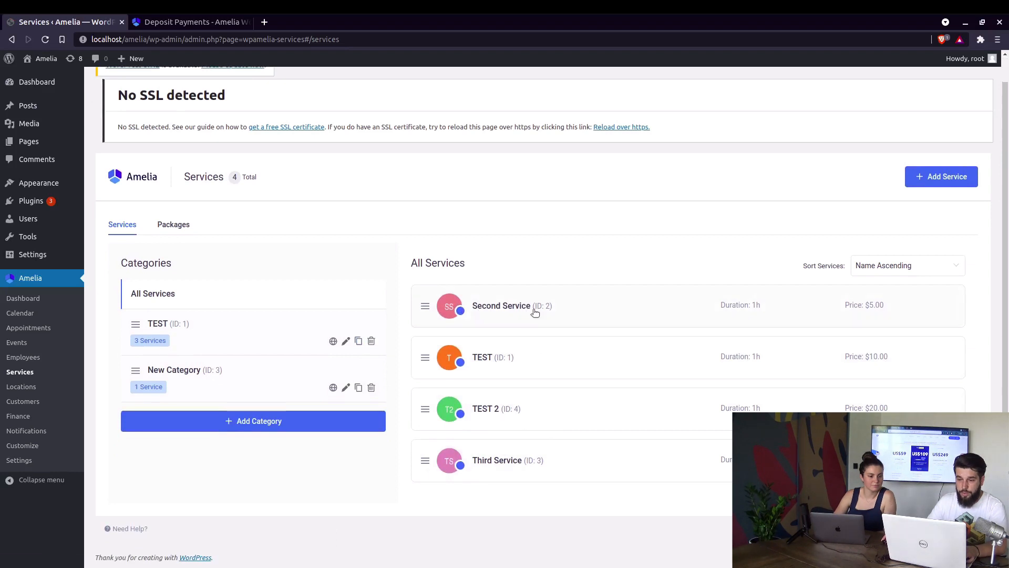
pyautogui.click(501, 305)
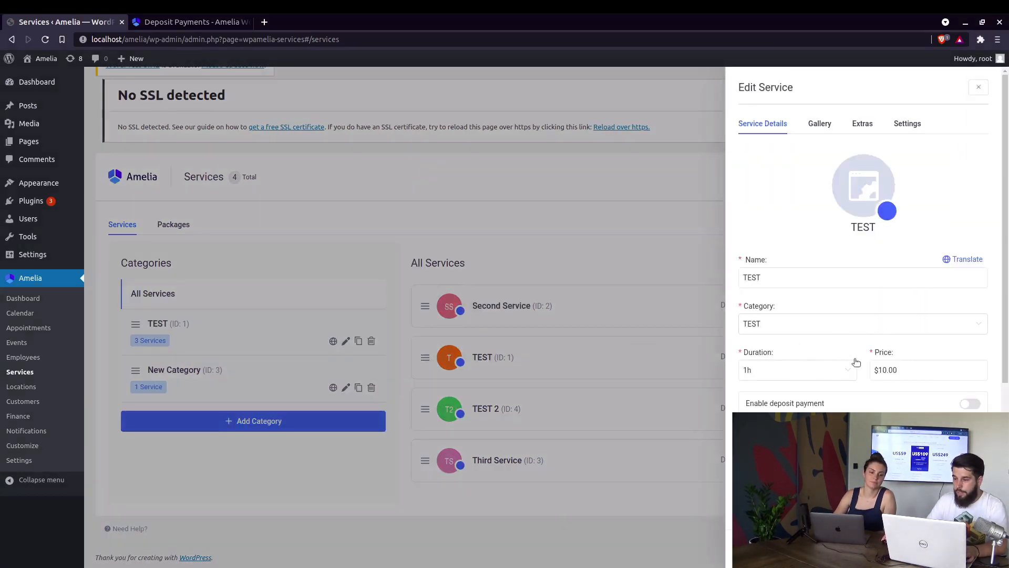
# - Enable a 10% percentage deposit on the TEST service and save it
pyautogui.scroll(-3)
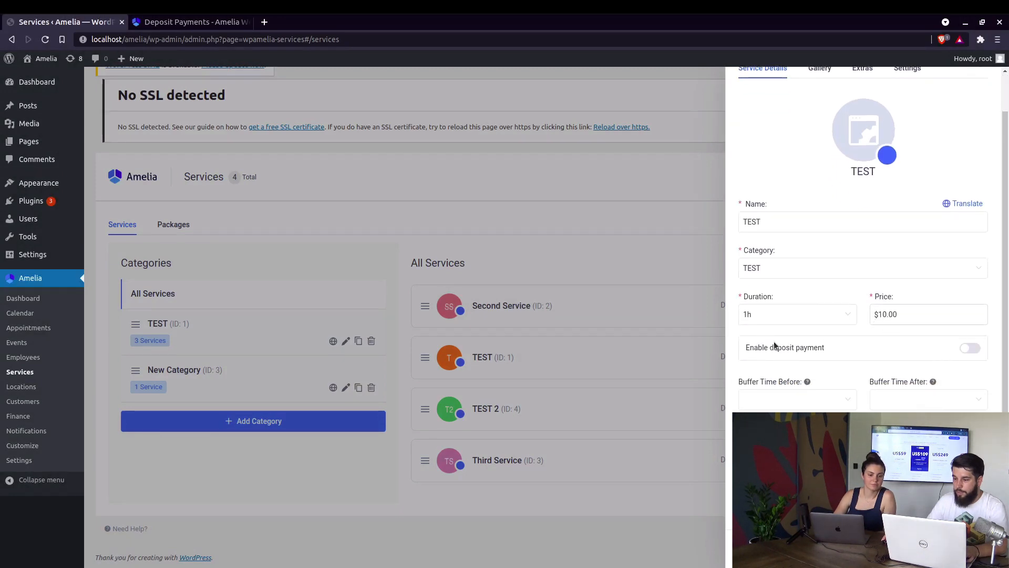
pyautogui.click(969, 347)
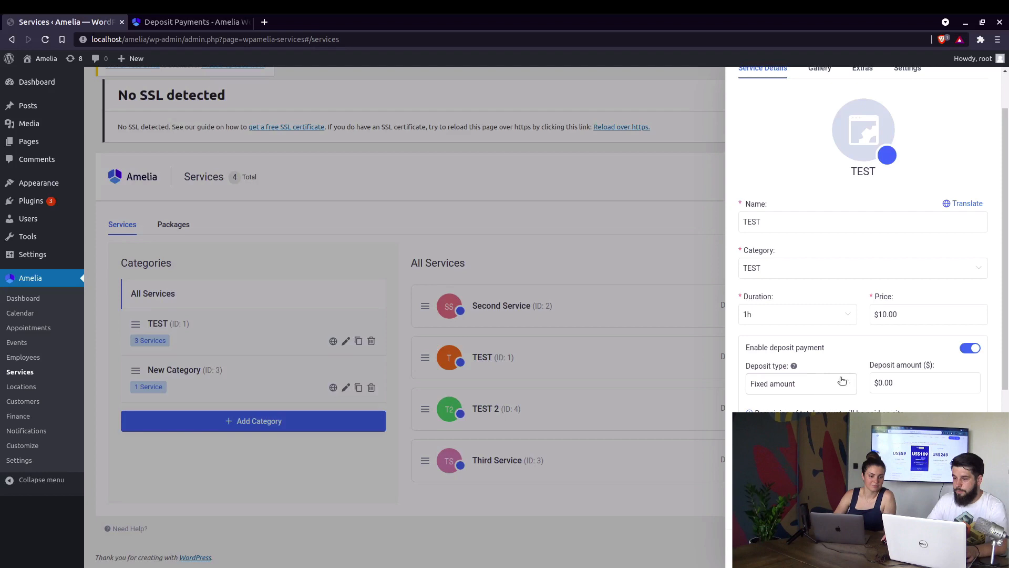
pyautogui.click(799, 383)
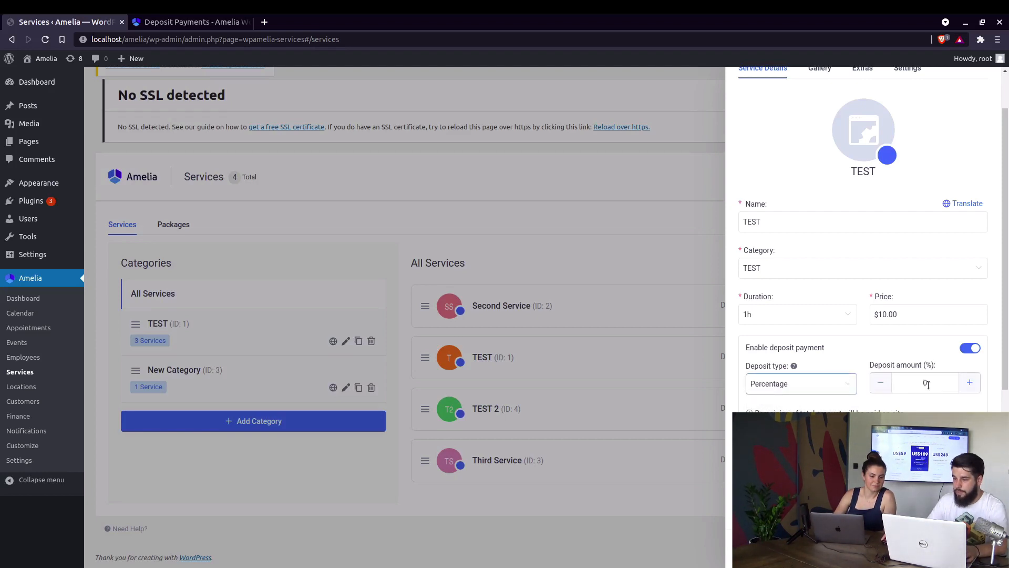
pyautogui.write('10')
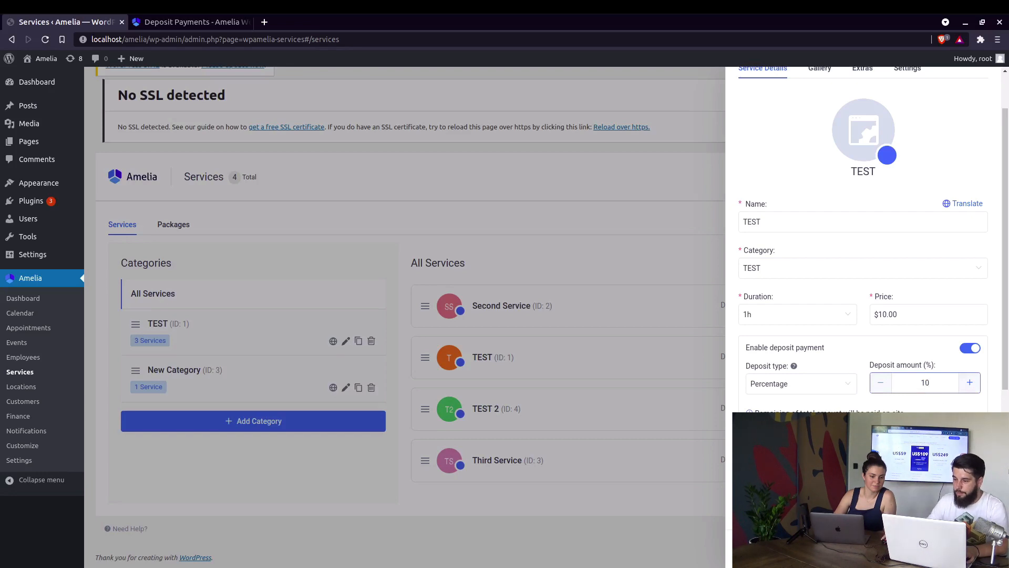
pyautogui.scroll(-3)
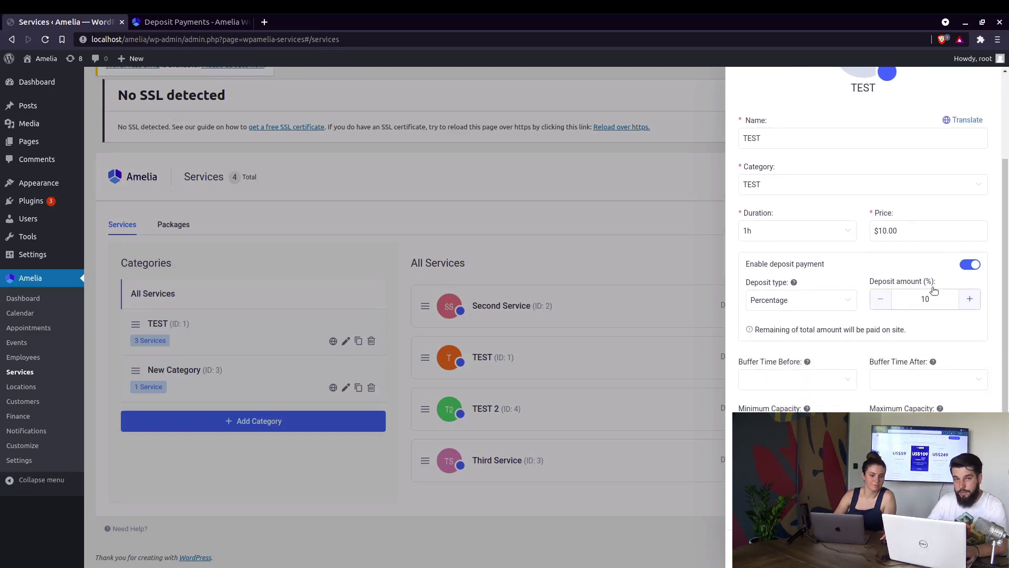
pyautogui.scroll(-3)
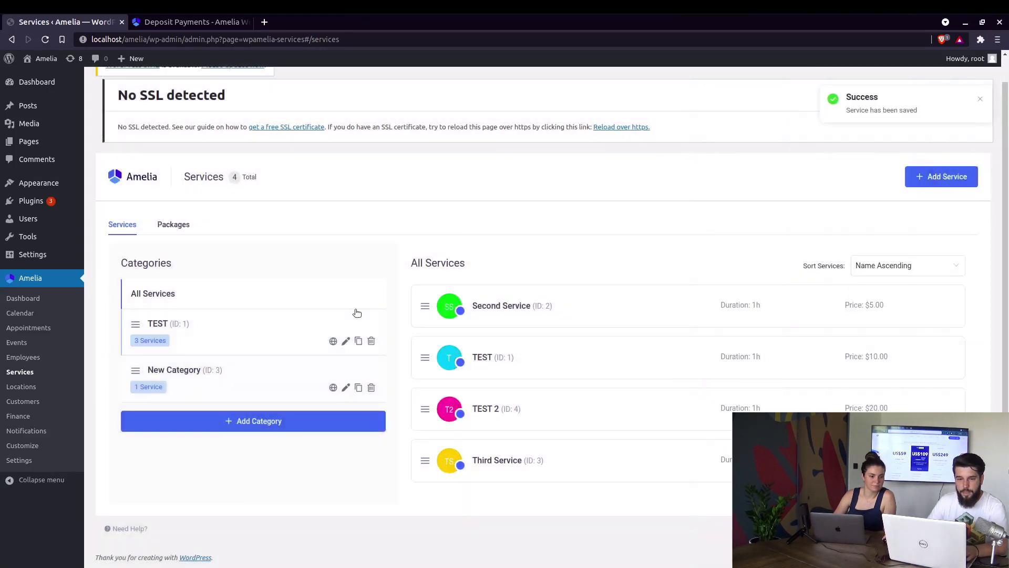
pyautogui.moveTo(29, 141)
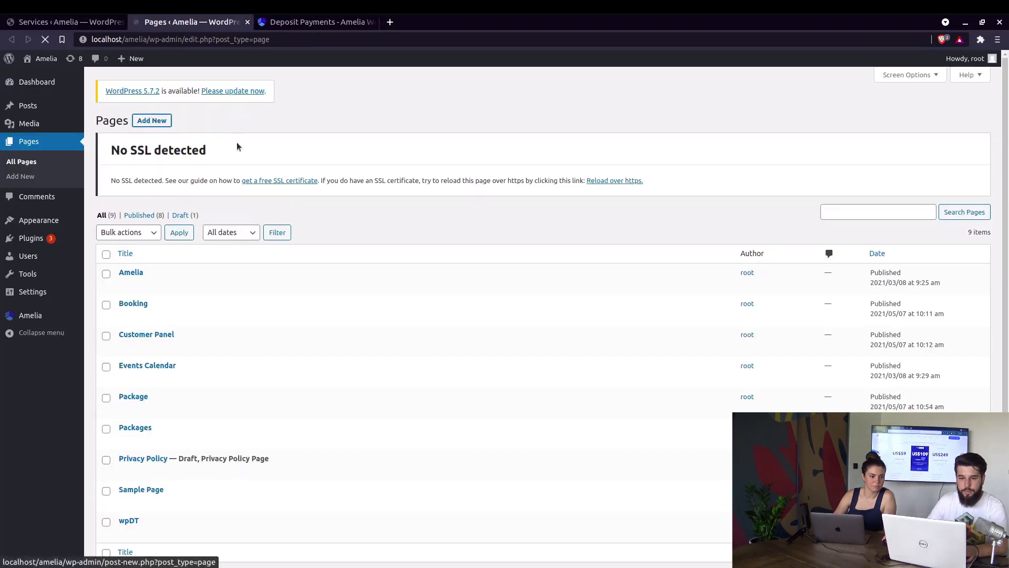
# - Start a new WordPress page titled 'Deposit Payment'
pyautogui.click(151, 121)
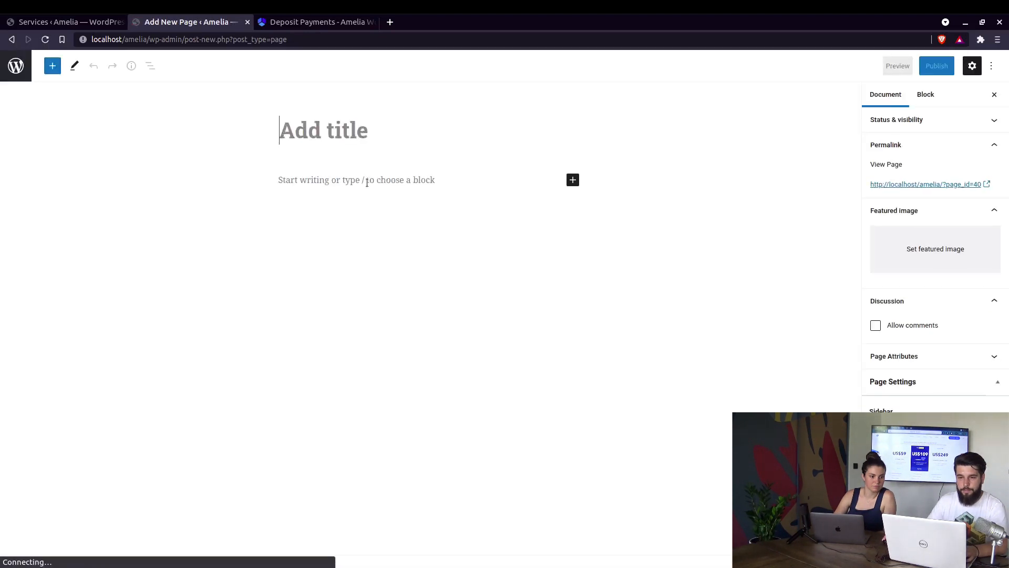
pyautogui.write('Depos')
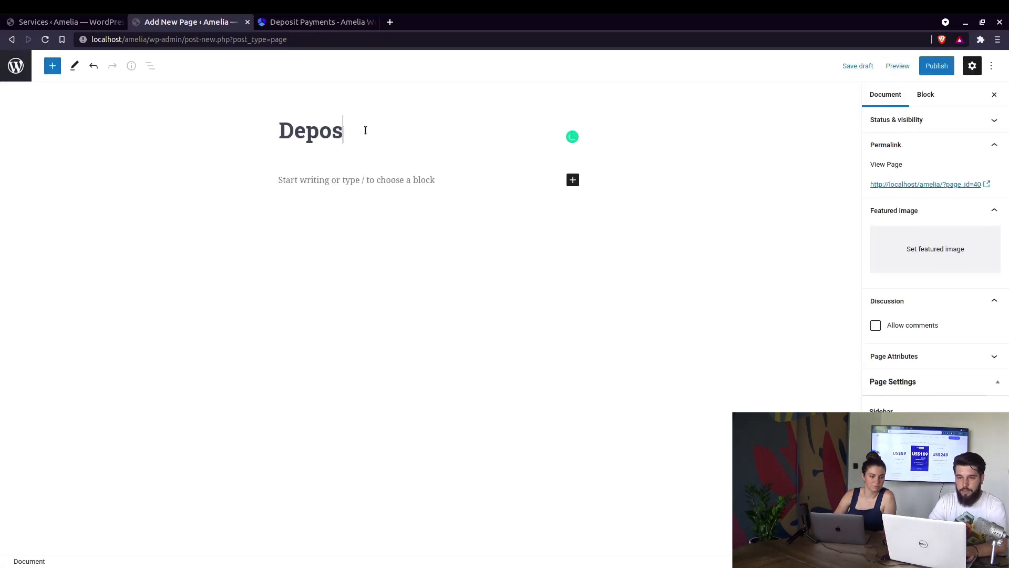
pyautogui.write('it')
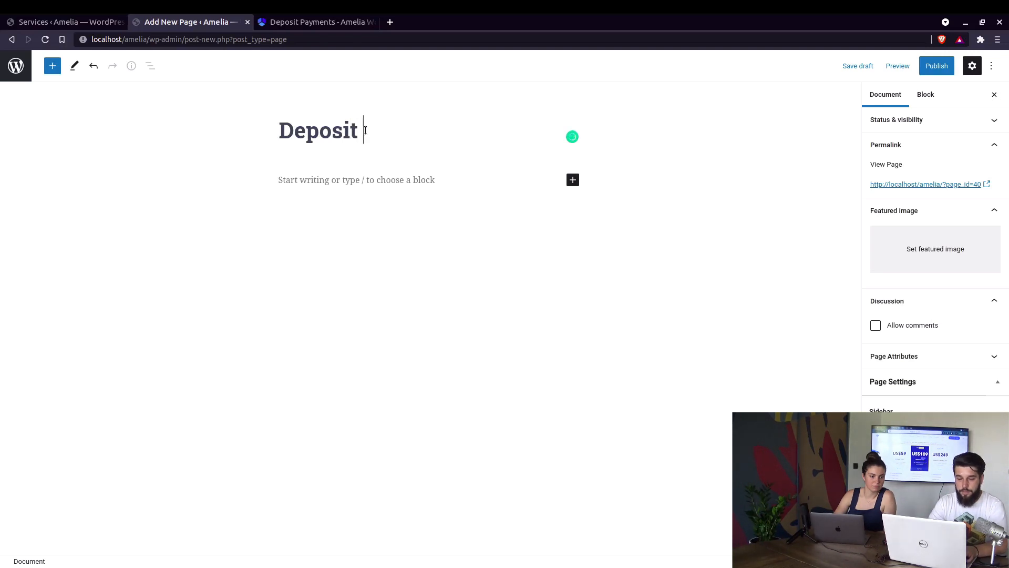
pyautogui.write('Payment')
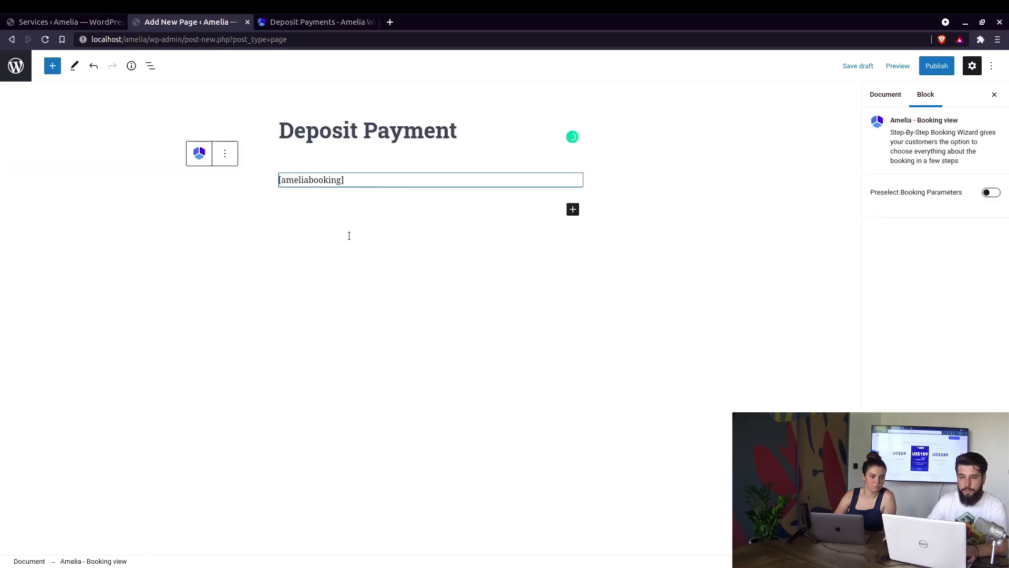
# - Preset the page's booking form to the TEST service, then publish and view it
pyautogui.click(990, 192)
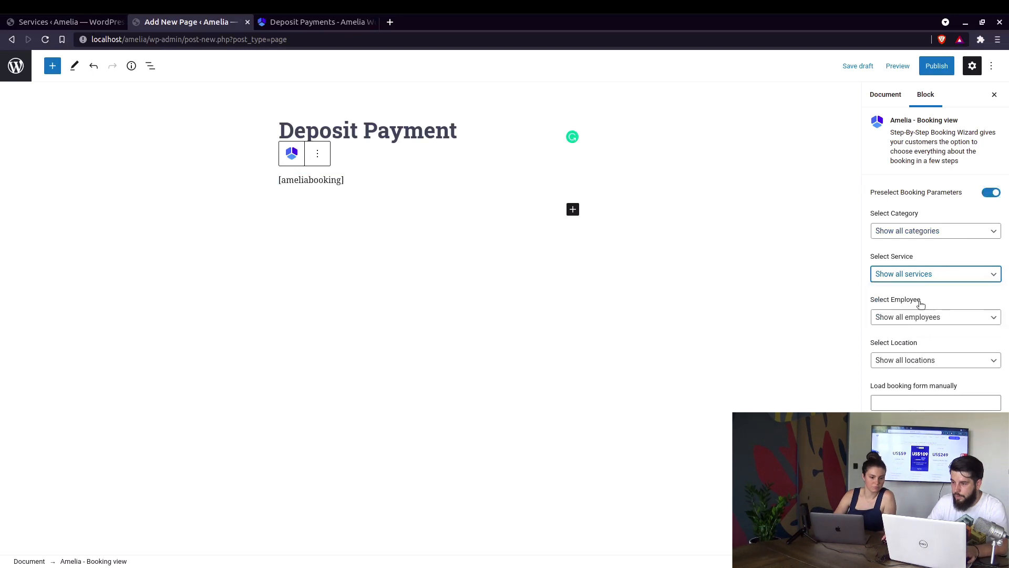
pyautogui.click(935, 273)
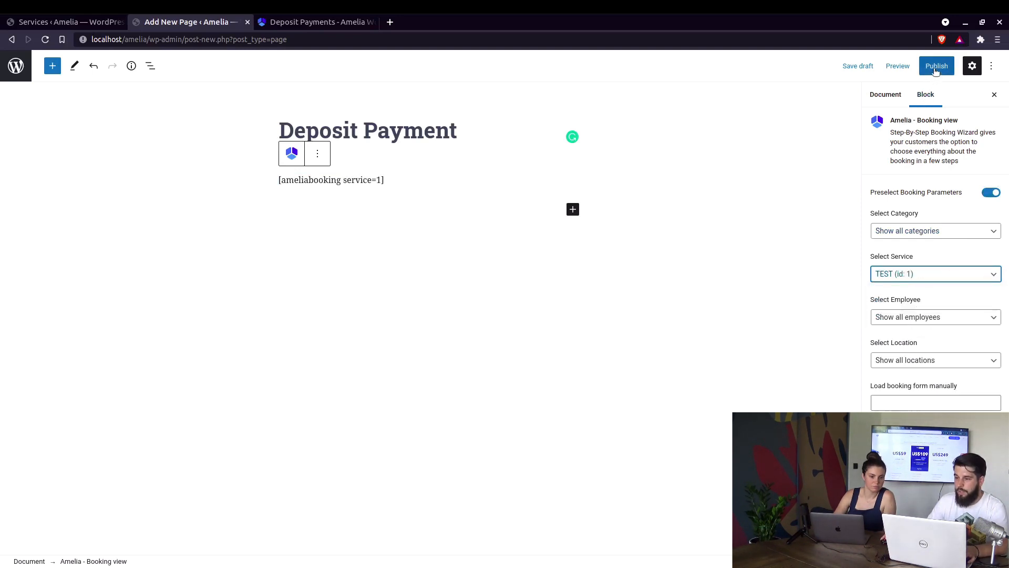
pyautogui.click(935, 65)
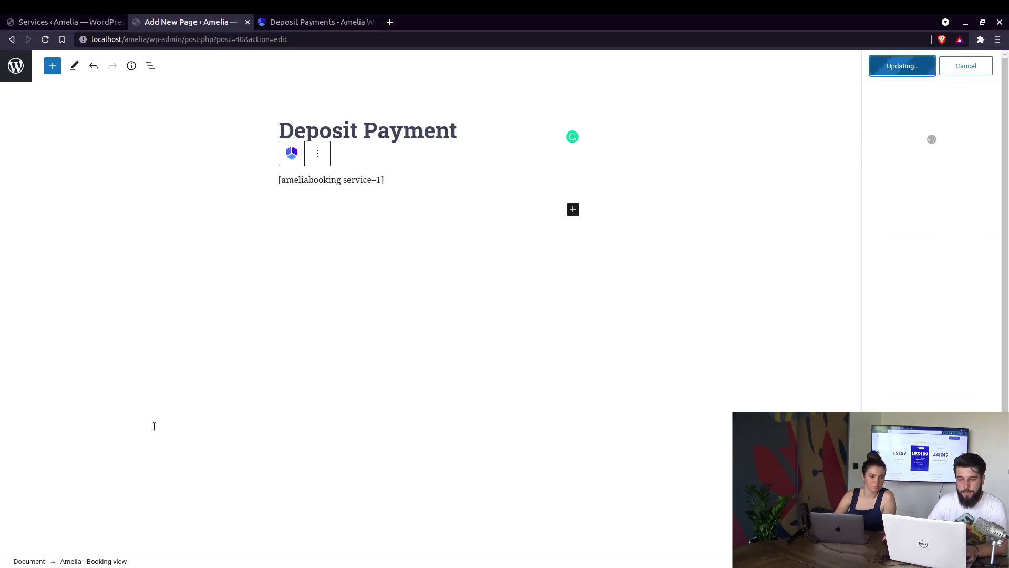
pyautogui.click(902, 65)
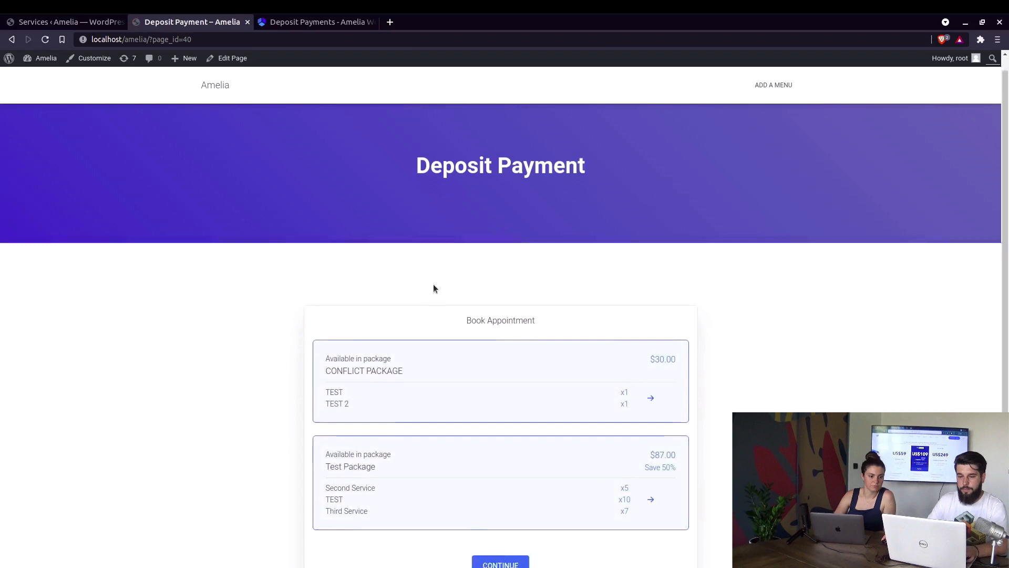
# - Book TEST for June 24 at 9:00 am as Deposit Test and confirm with a $1.00 deposit
pyautogui.scroll(-3)
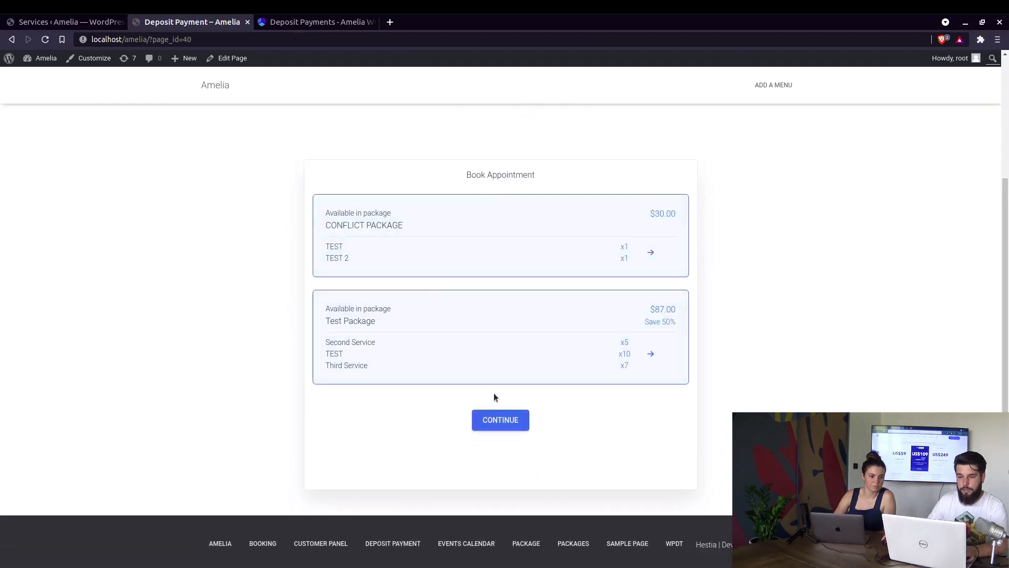
pyautogui.moveTo(478, 241)
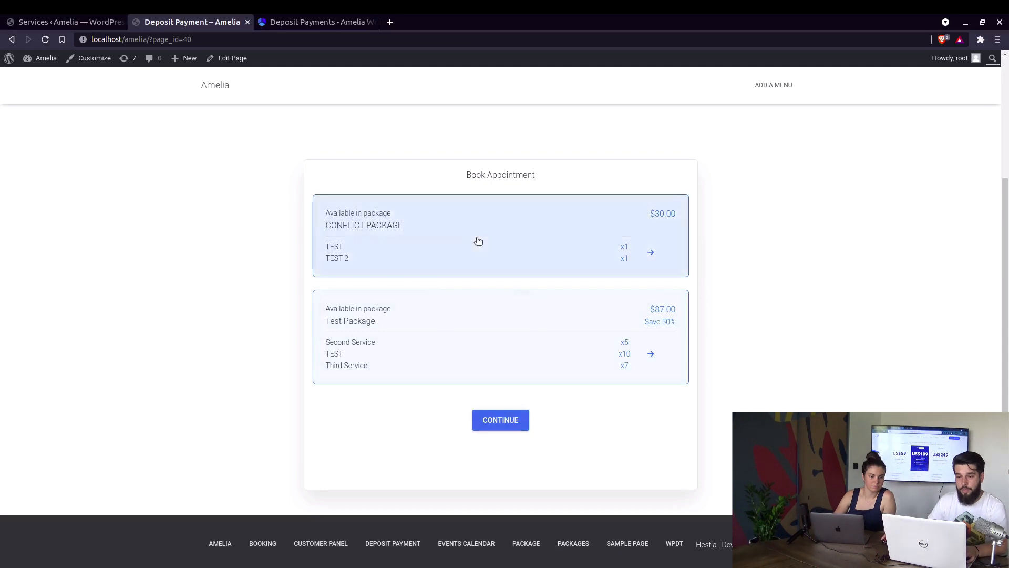
pyautogui.moveTo(376, 238)
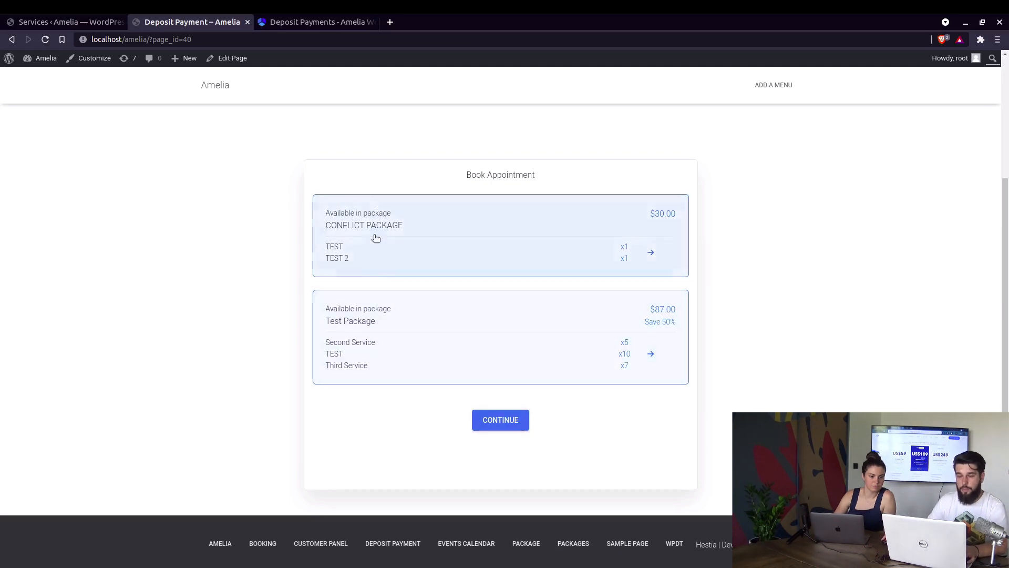
pyautogui.click(500, 419)
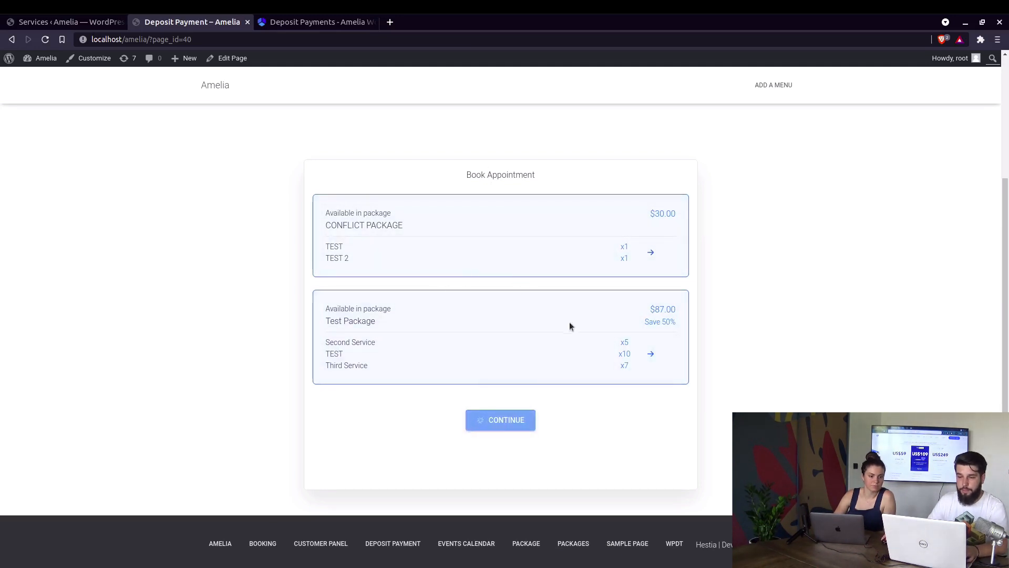
pyautogui.click(500, 420)
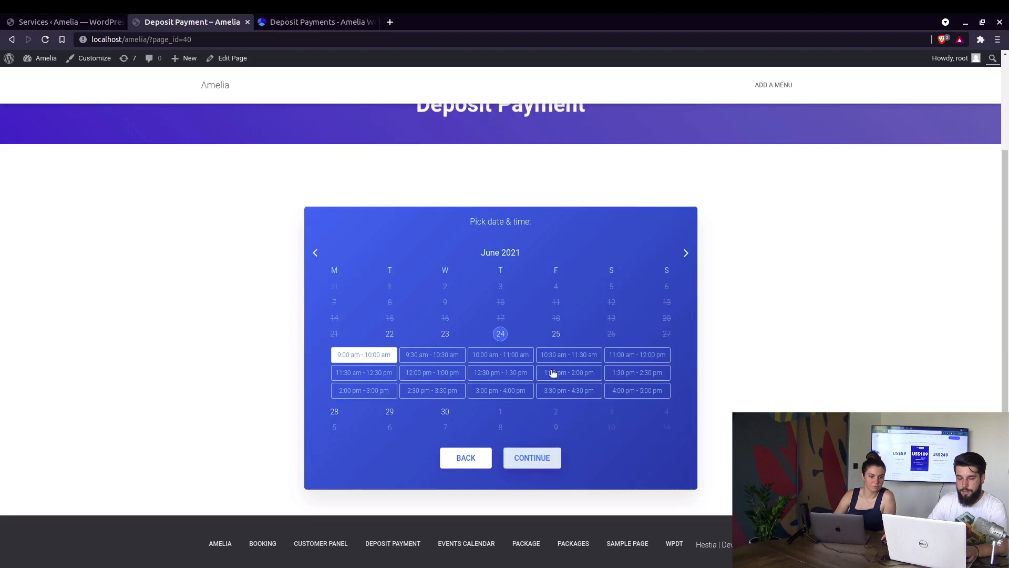
pyautogui.click(532, 458)
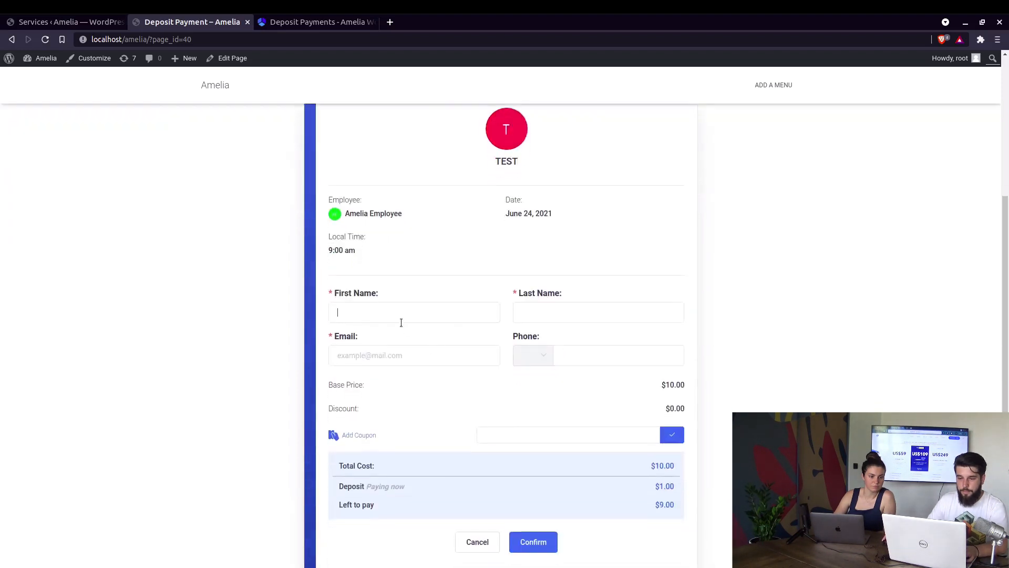
pyautogui.write('Deposit')
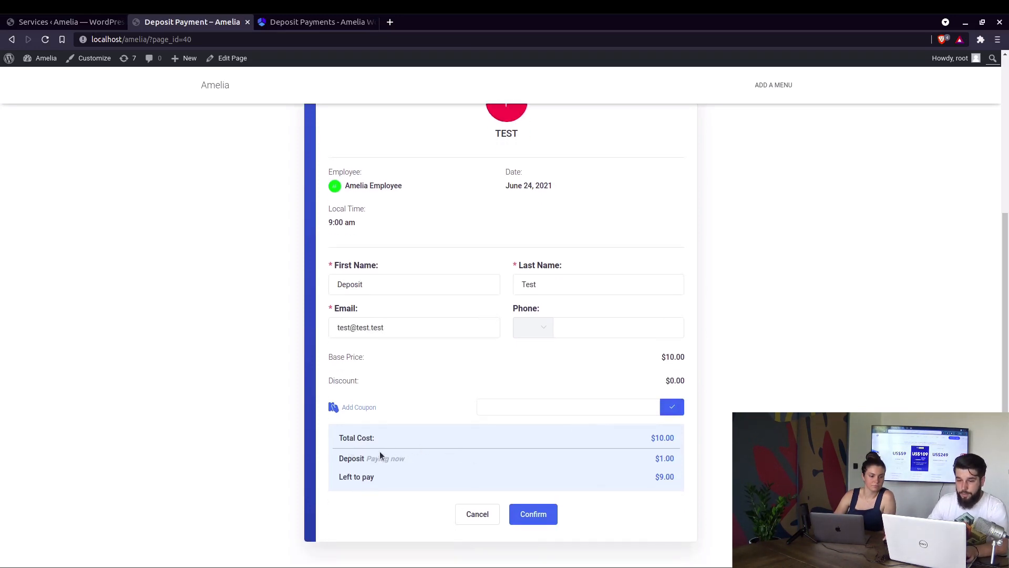
pyautogui.click(414, 327)
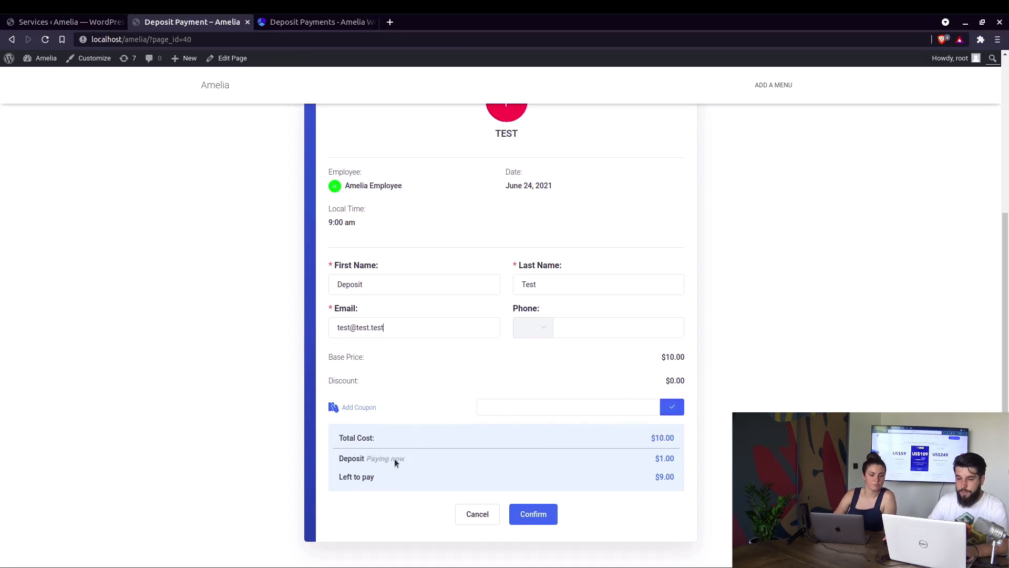
pyautogui.moveTo(519, 487)
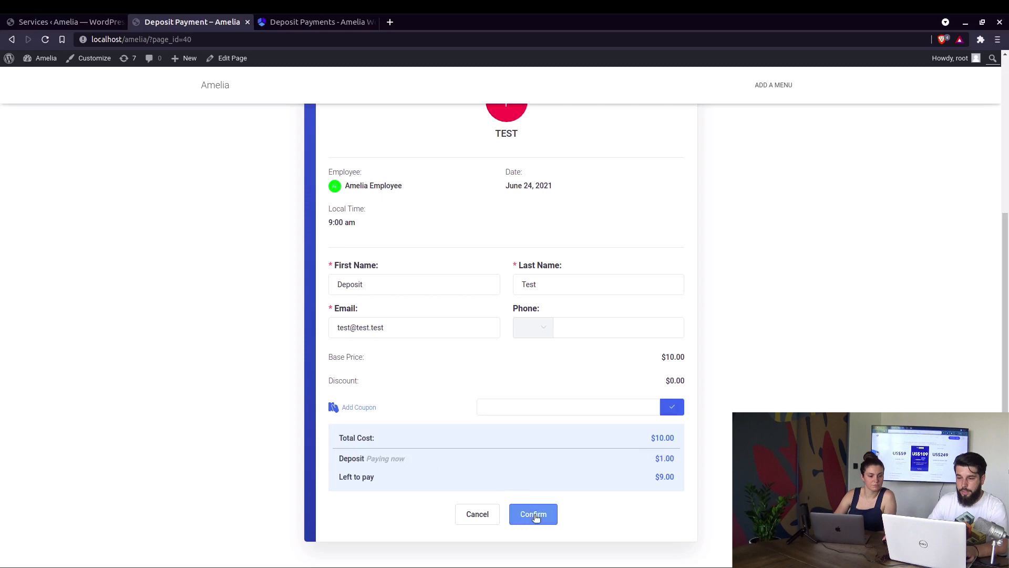
pyautogui.click(533, 513)
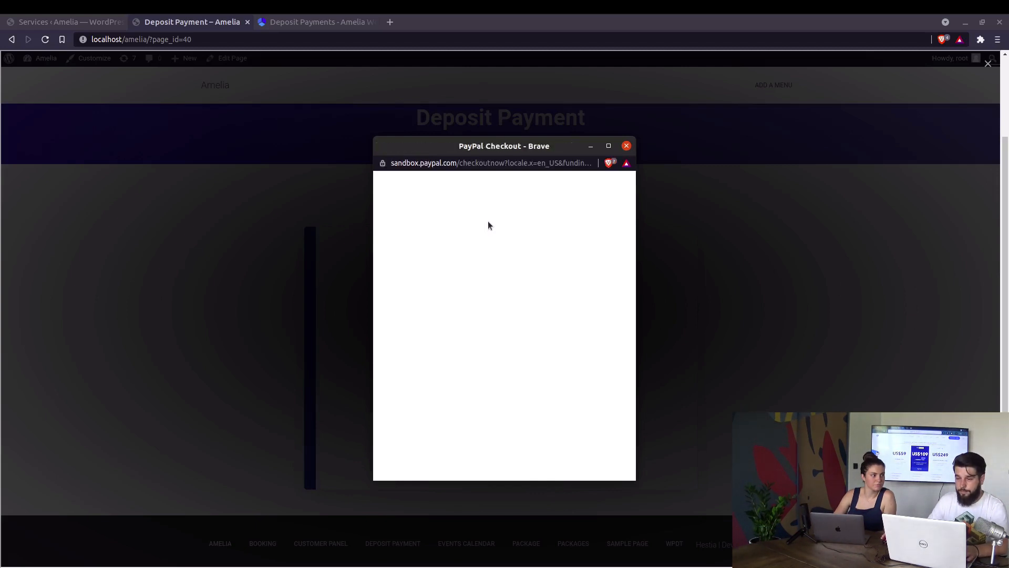
pyautogui.moveTo(505, 224)
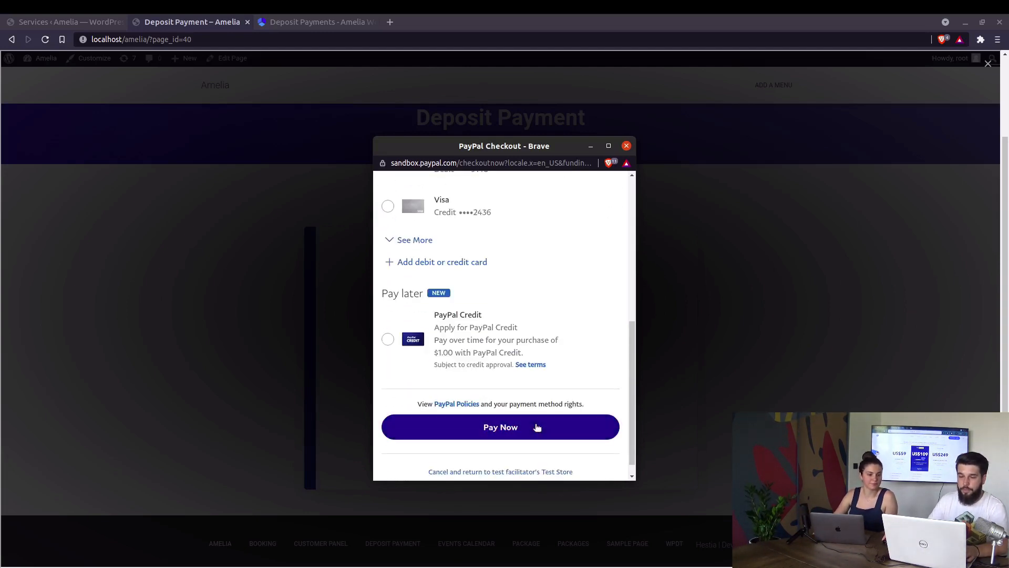
# - Pay the $1.00 deposit with Pay Now in the PayPal sandbox checkout
pyautogui.click(500, 426)
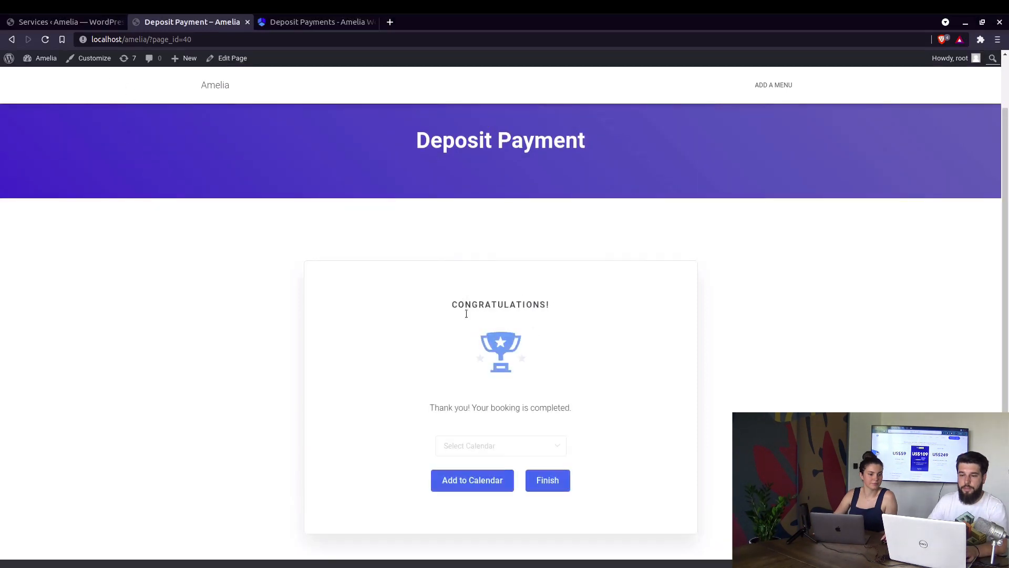
# - Return to the WordPress admin and open Amelia's Appointments list
pyautogui.click(64, 21)
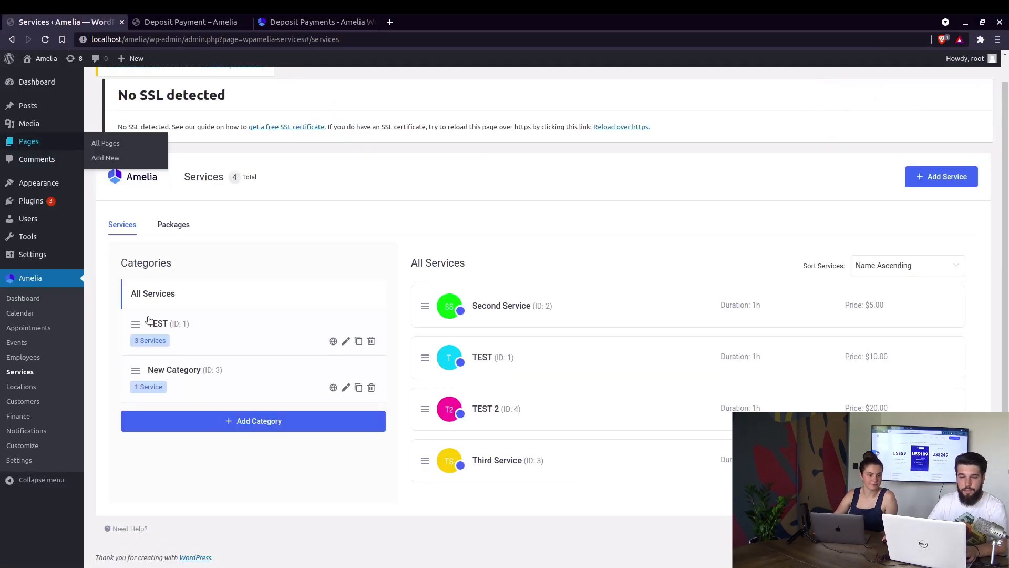
pyautogui.click(29, 328)
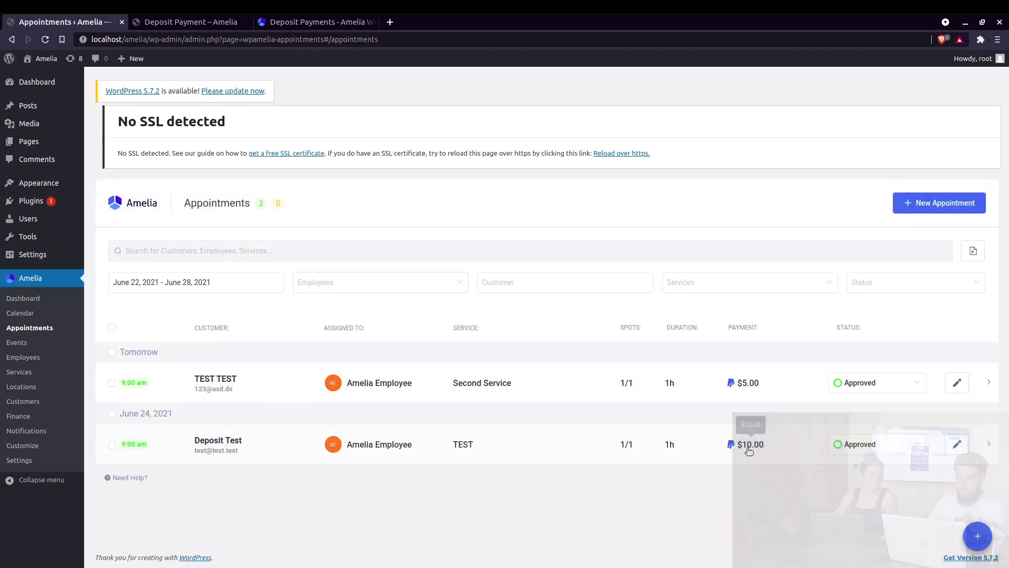
pyautogui.moveTo(750, 444)
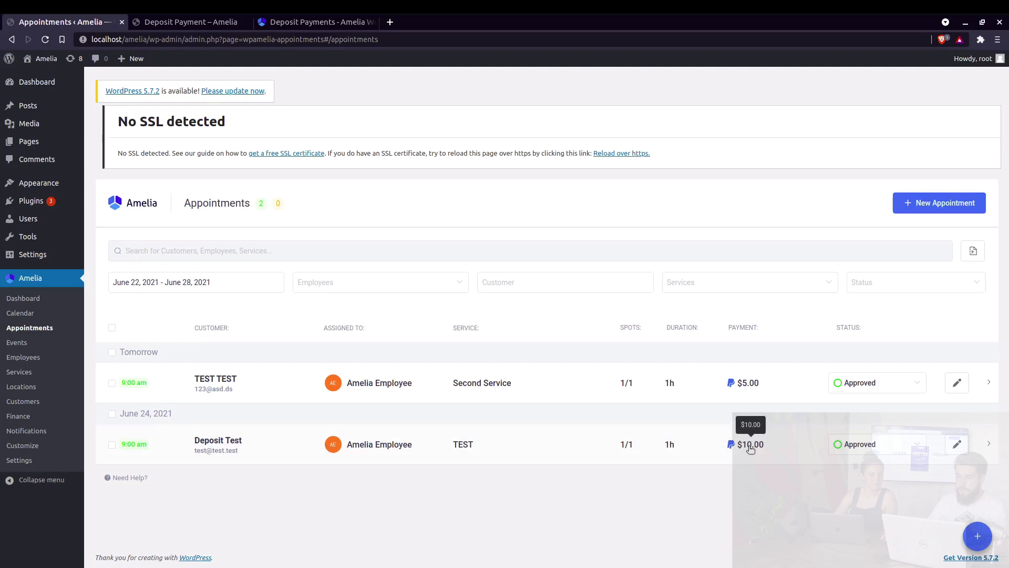
# - Open Deposit Test's appointment editor, check the Partially Paid PayPal status, and close it
pyautogui.click(988, 444)
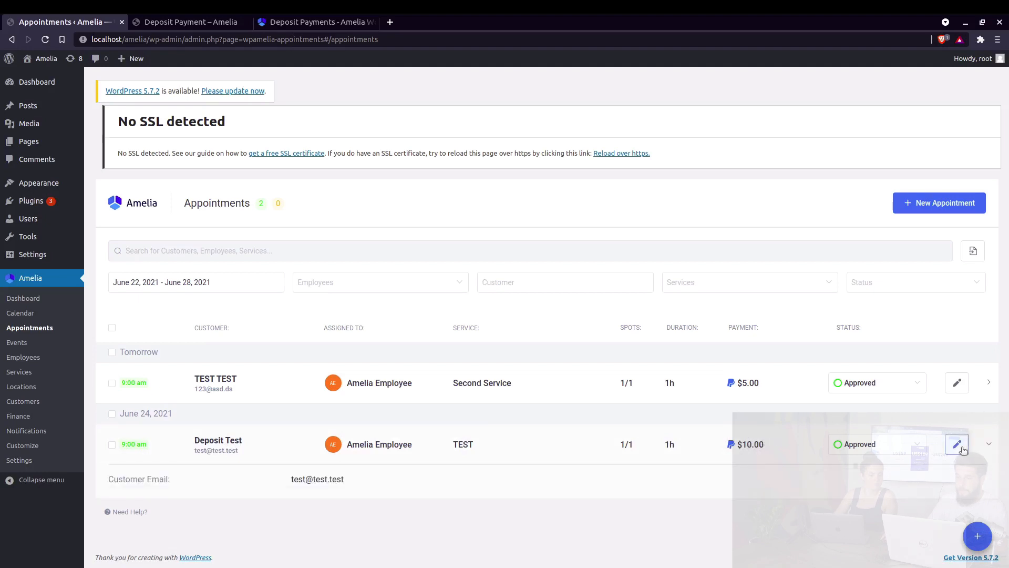
pyautogui.click(957, 444)
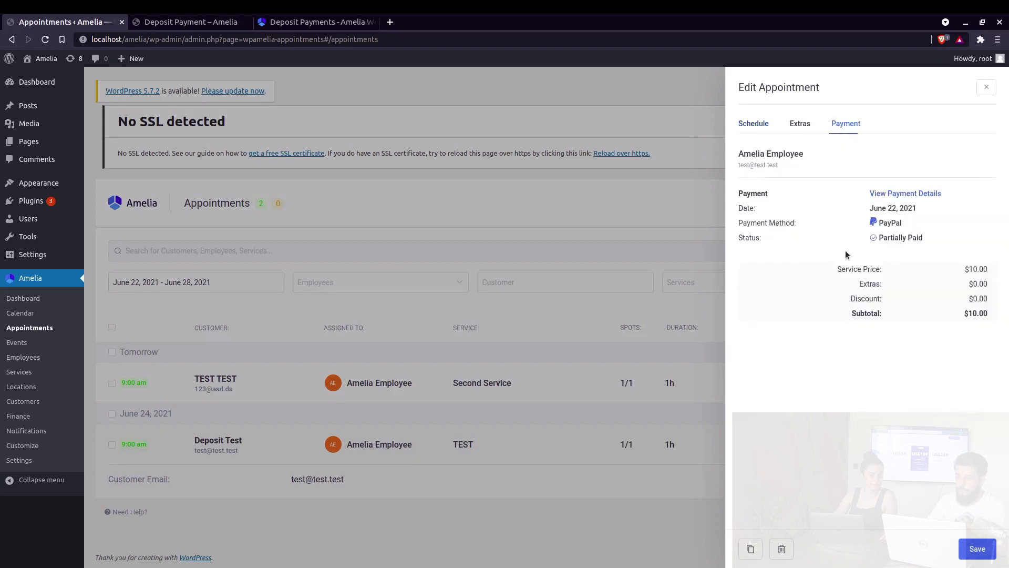
pyautogui.moveTo(909, 255)
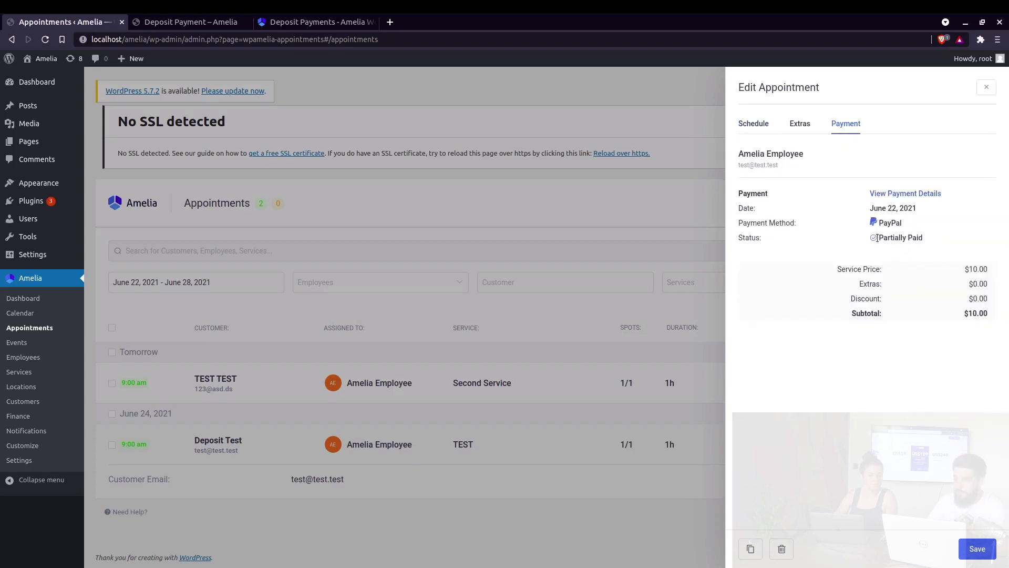
pyautogui.doubleClick(900, 238)
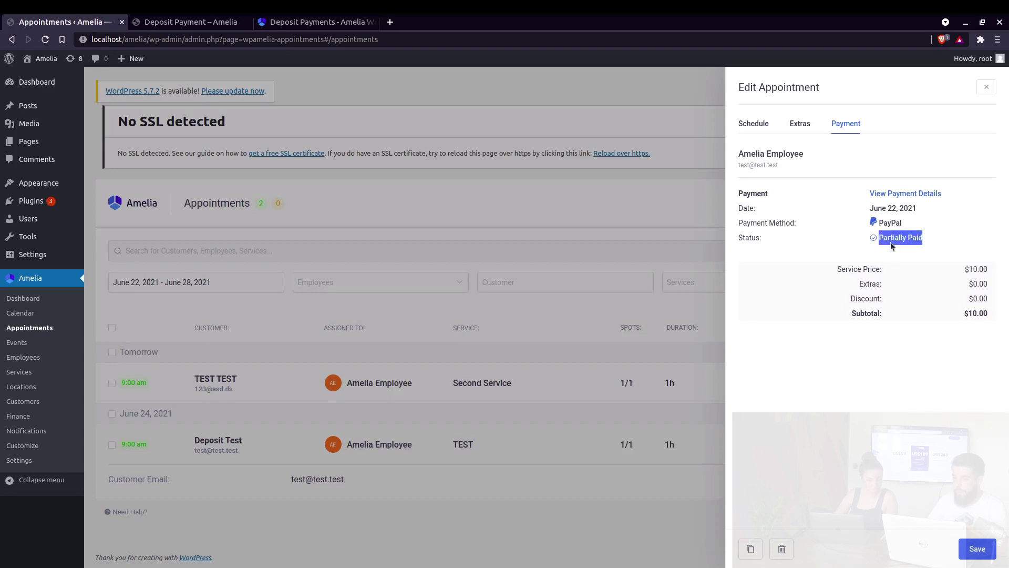
pyautogui.click(905, 193)
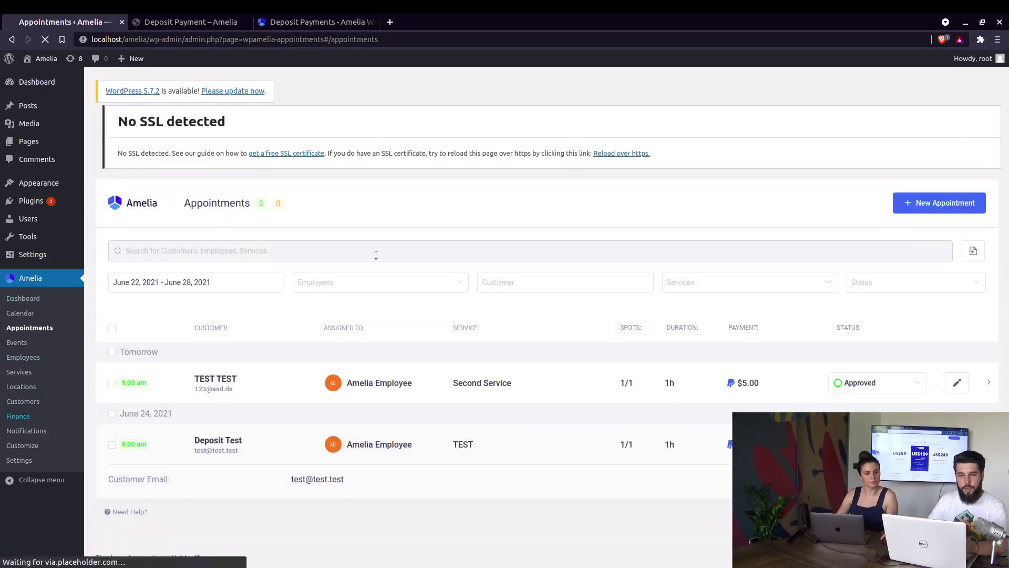
# - View Deposit Test's payment details in Finance, showing $1.00 paid and $9.00 due
pyautogui.click(18, 416)
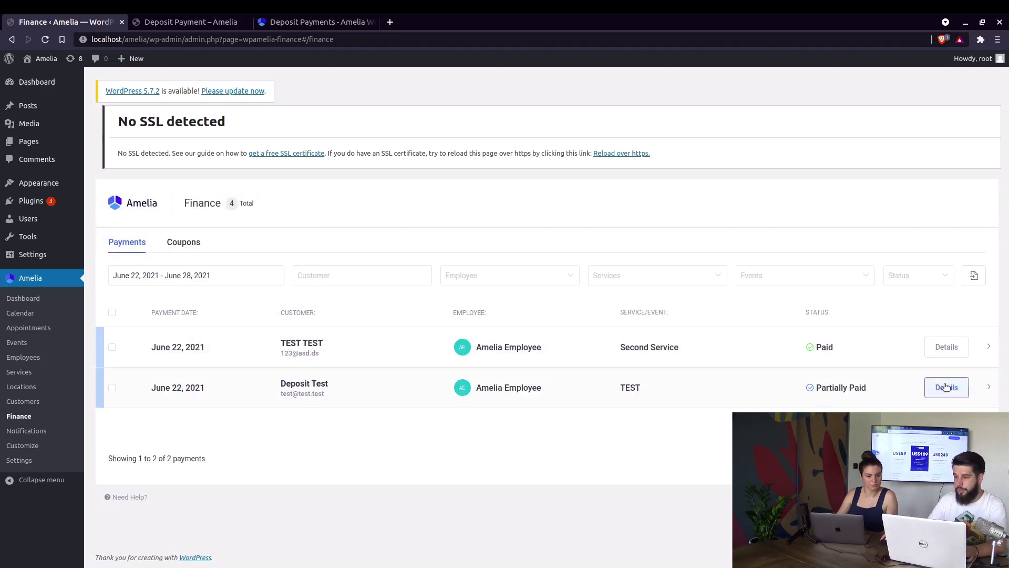
pyautogui.click(946, 386)
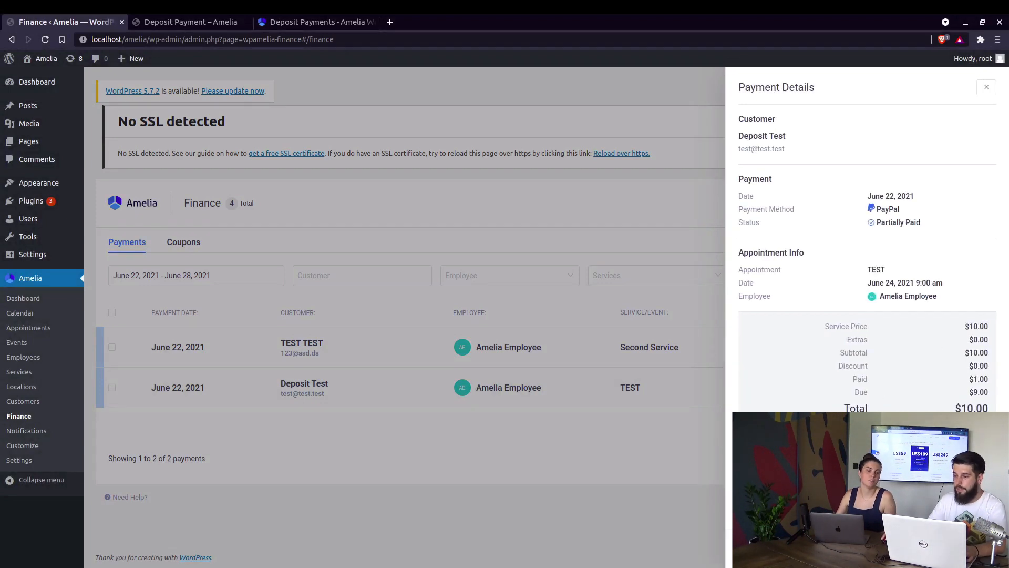
pyautogui.click(986, 87)
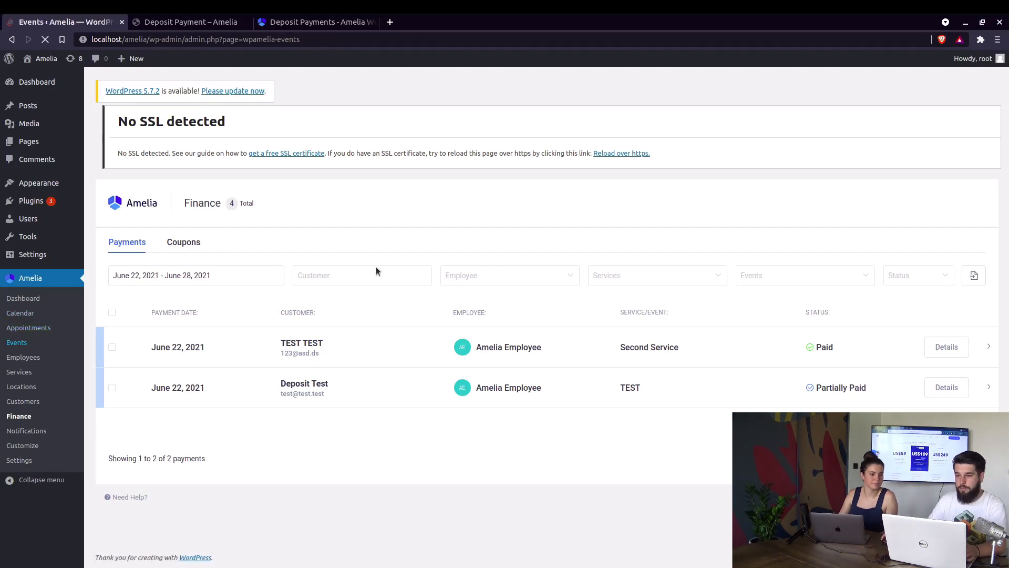
# - Create a new event 'Deposit Event' with June 23–24 dates, 3:30–6:30 times and $10 price
pyautogui.click(17, 342)
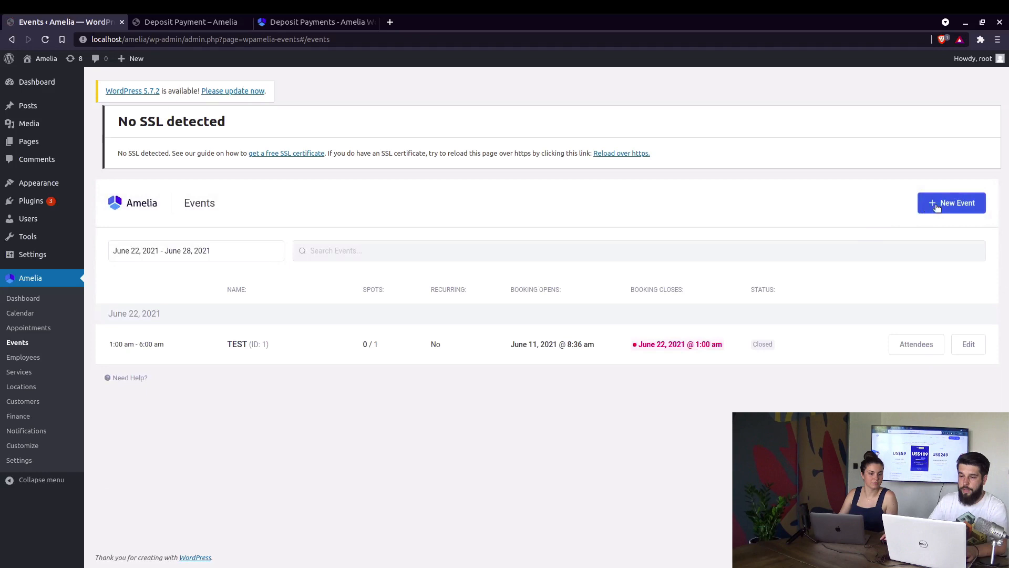
pyautogui.click(951, 203)
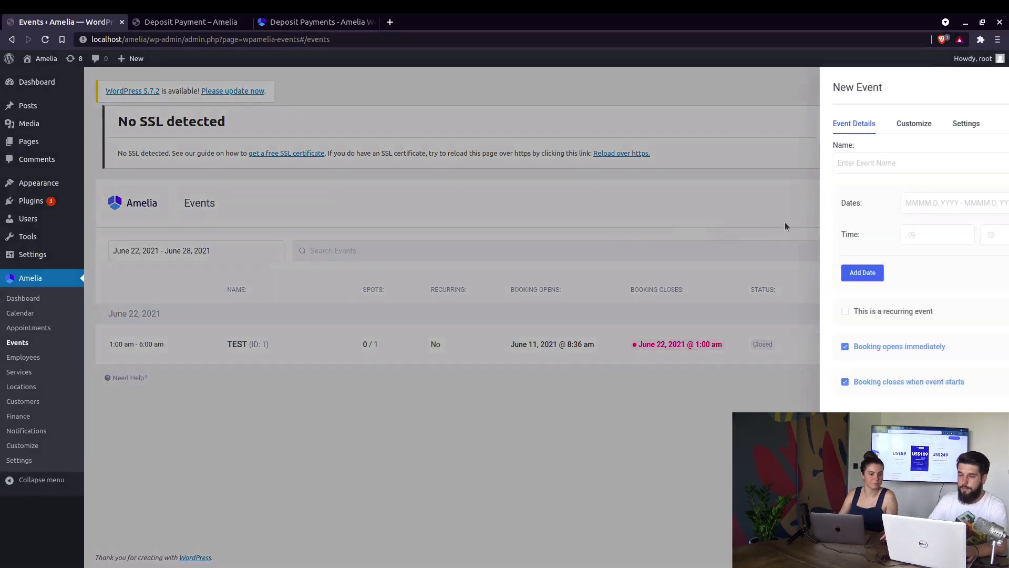
pyautogui.write('Depo')
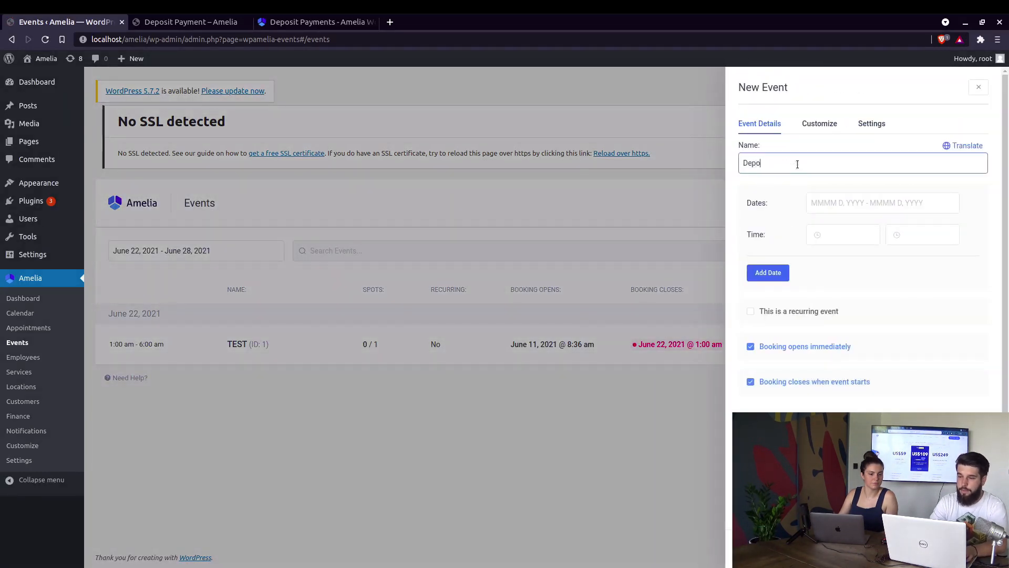
pyautogui.write('sit')
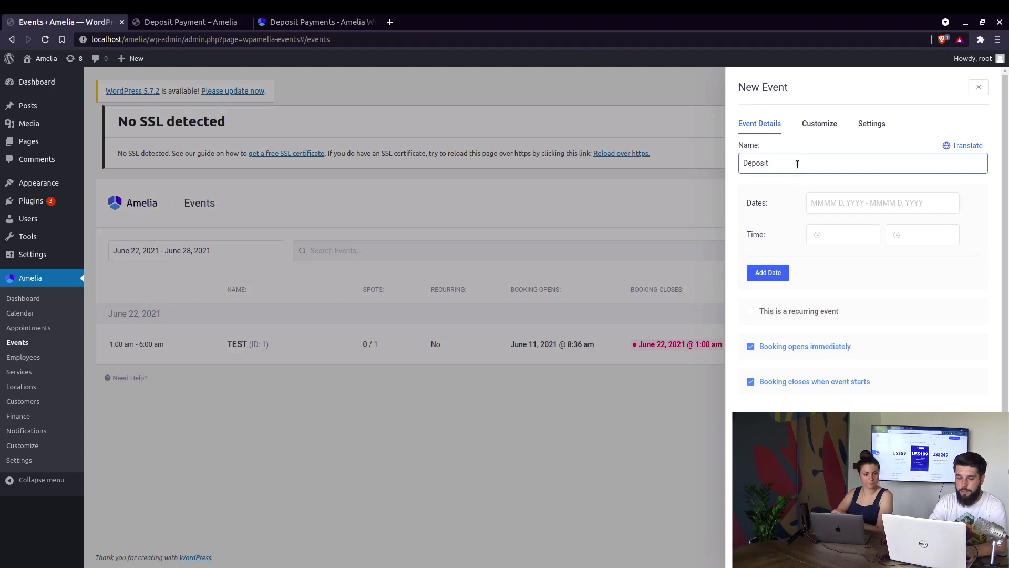
pyautogui.write('Event')
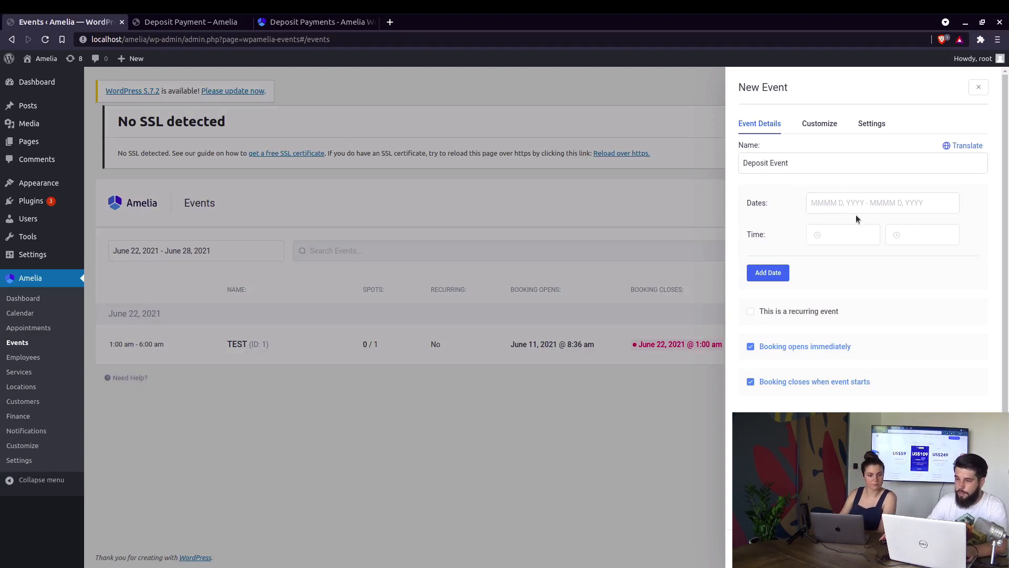
pyautogui.click(882, 202)
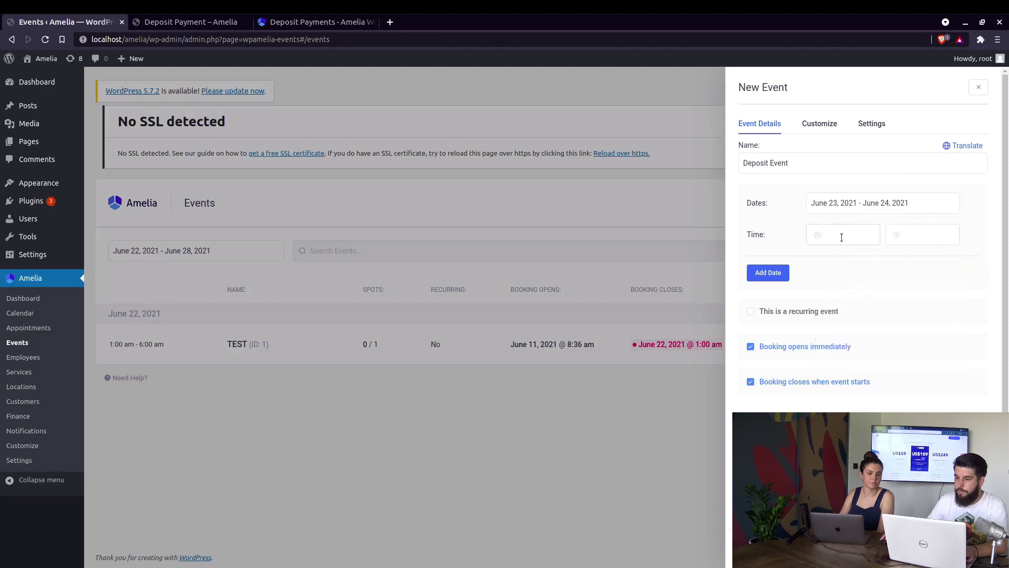
pyautogui.click(922, 233)
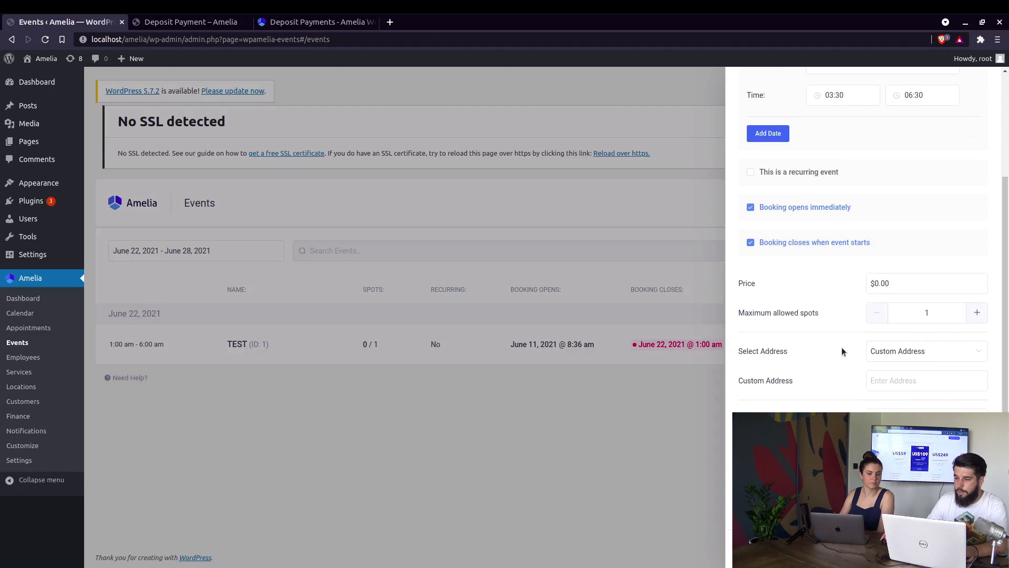
pyautogui.write('0.10')
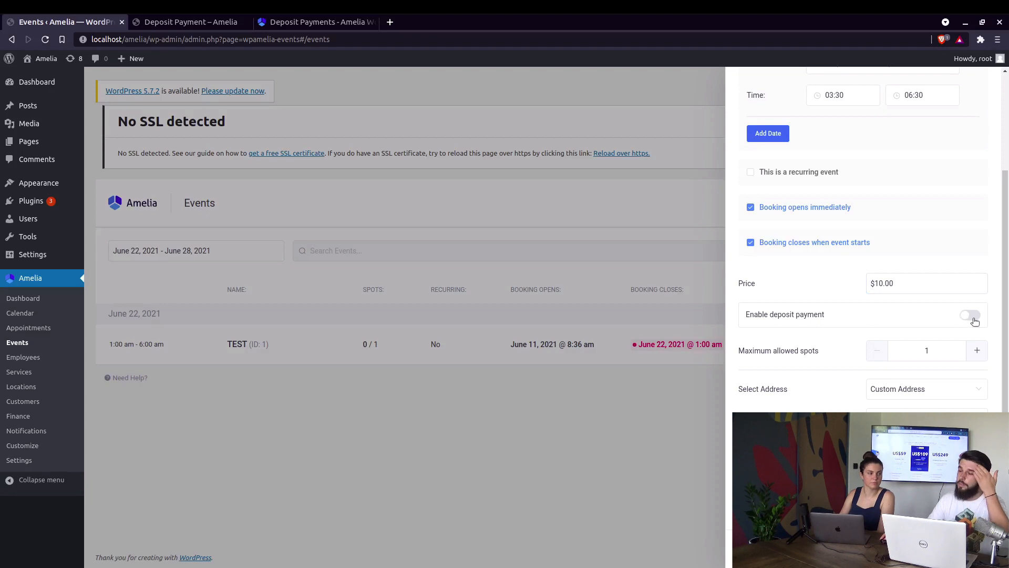
# - Give the event a fixed $5.00 deposit and save it
pyautogui.click(968, 314)
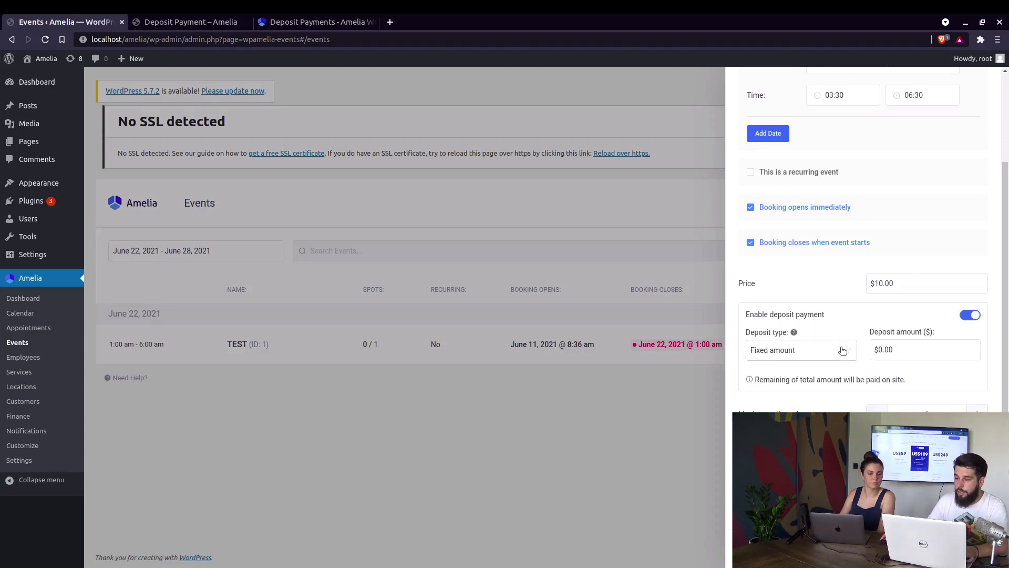
pyautogui.click(924, 350)
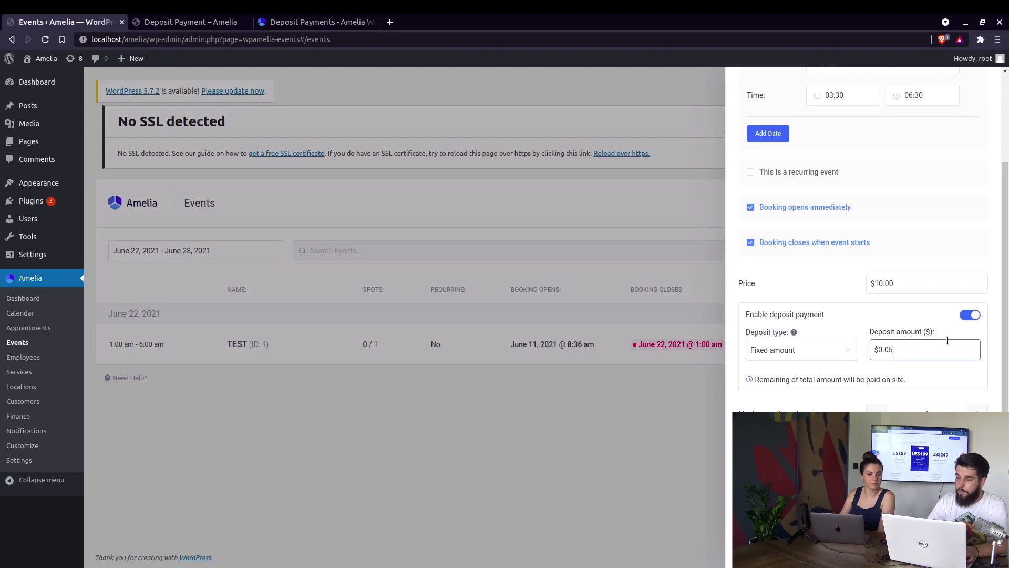
pyautogui.write('5.00')
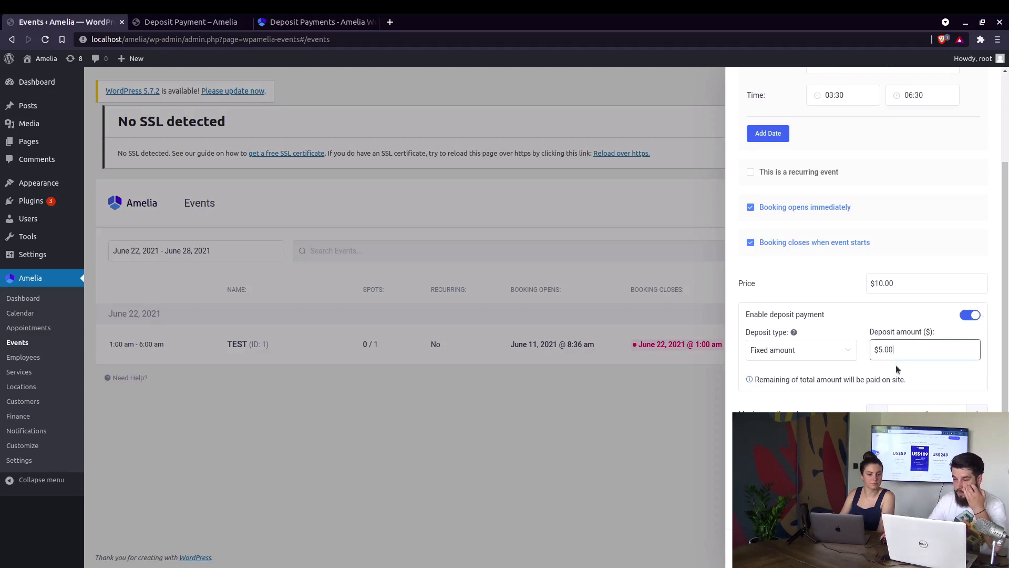
pyautogui.scroll(-3)
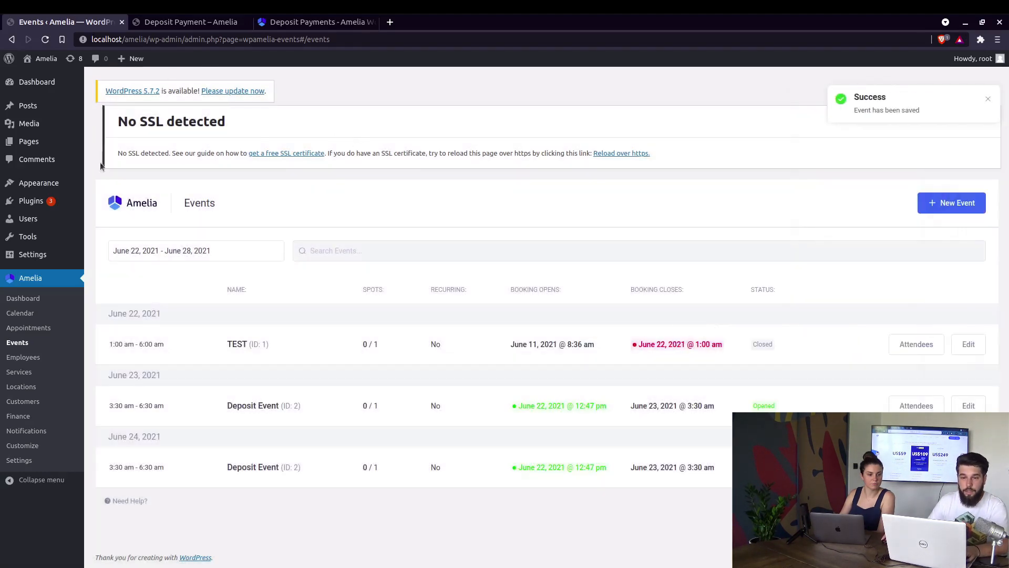
pyautogui.moveTo(29, 141)
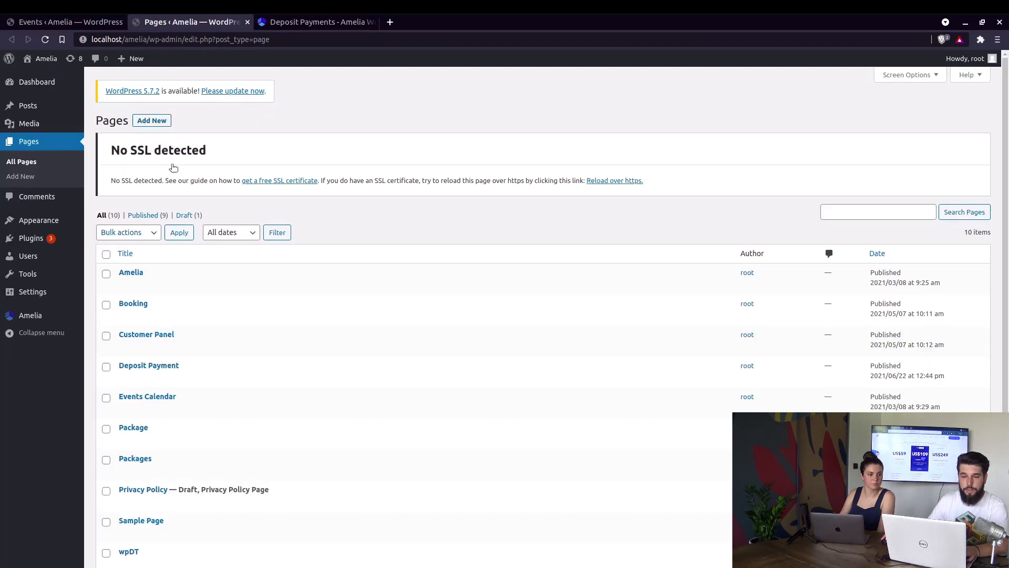
# - Create a new page titled 'Deposit Event' containing an Amelia - Events block
pyautogui.click(152, 121)
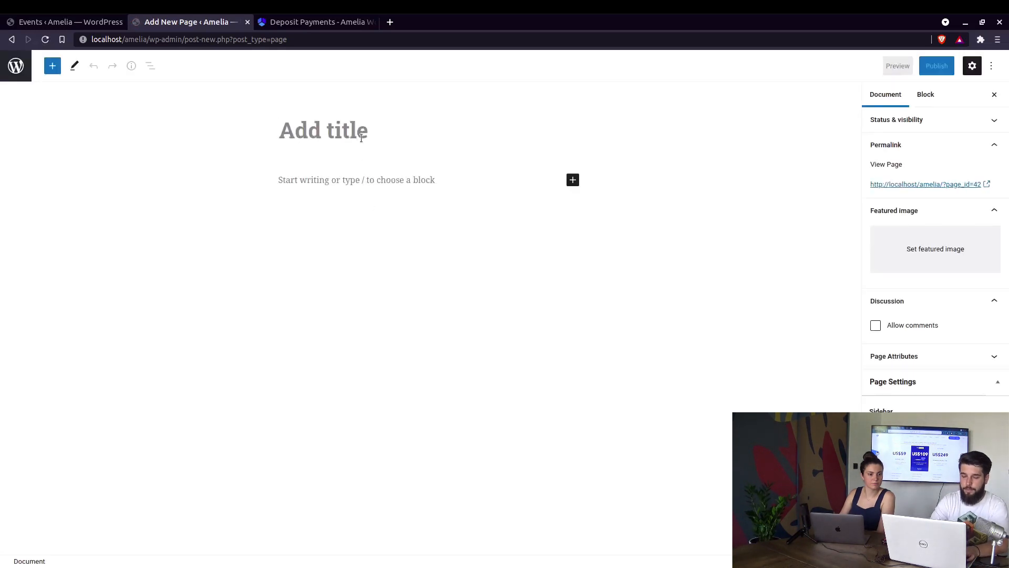
pyautogui.write('Deposit Event')
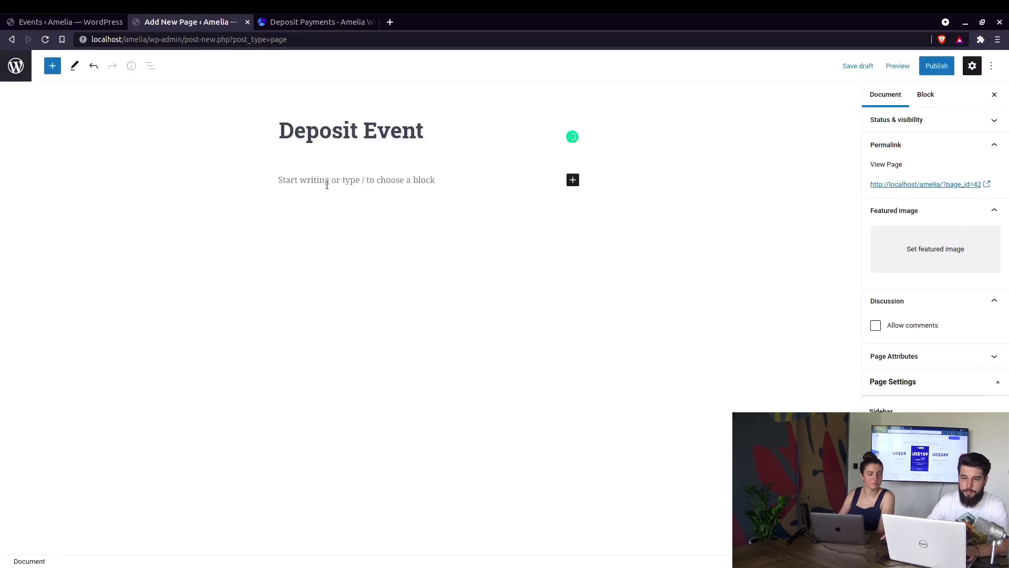
pyautogui.click(52, 66)
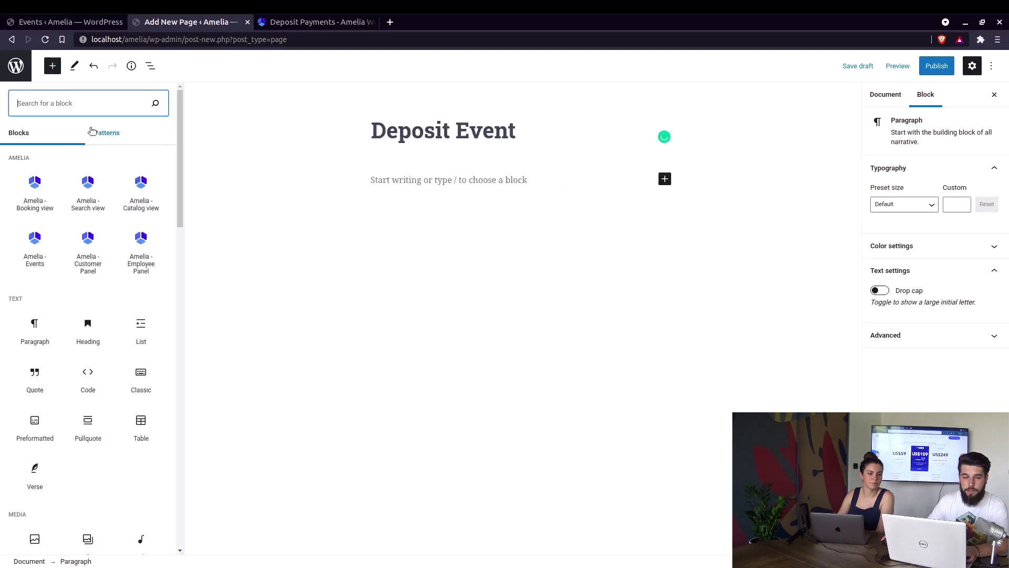
pyautogui.moveTo(34, 247)
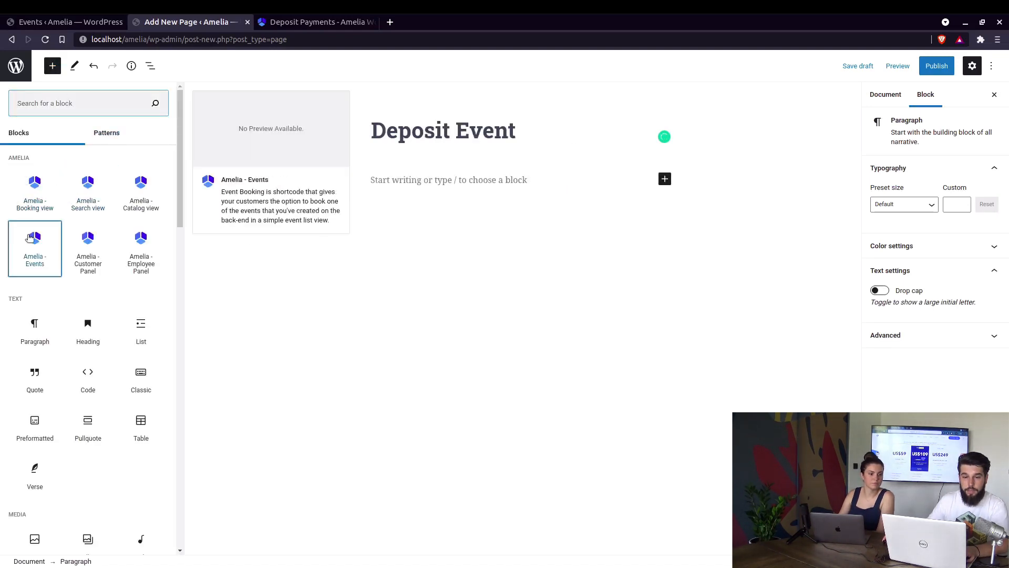
pyautogui.click(35, 248)
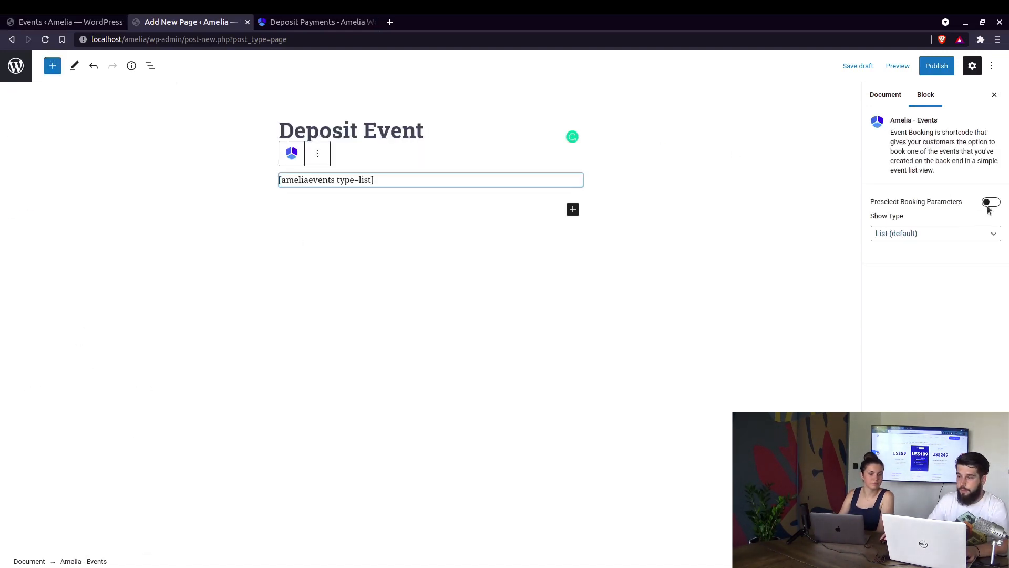
# - Preselect the block's booking parameters to Deposit Event and publish the page
pyautogui.click(989, 202)
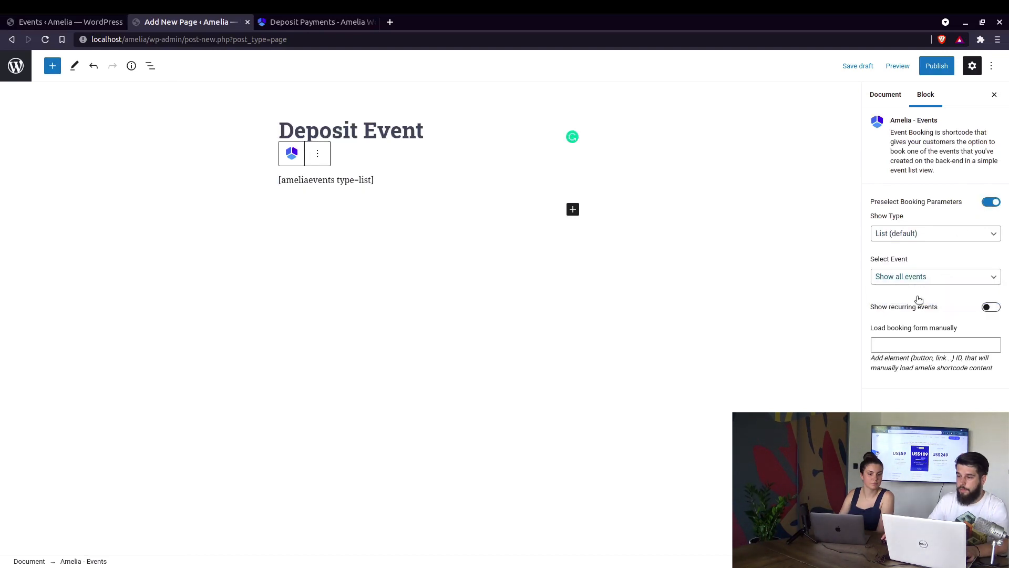
pyautogui.click(937, 66)
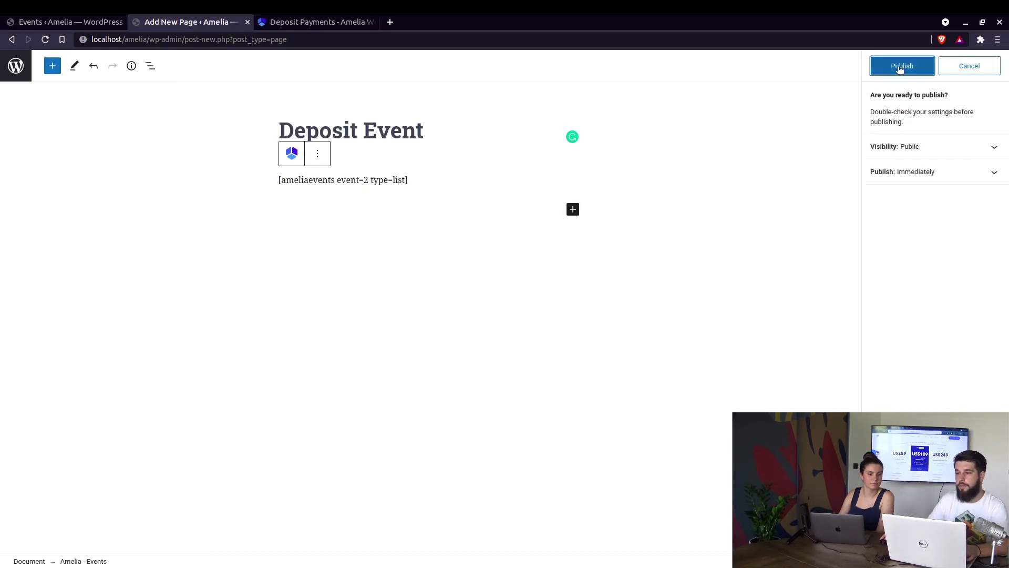
pyautogui.click(902, 66)
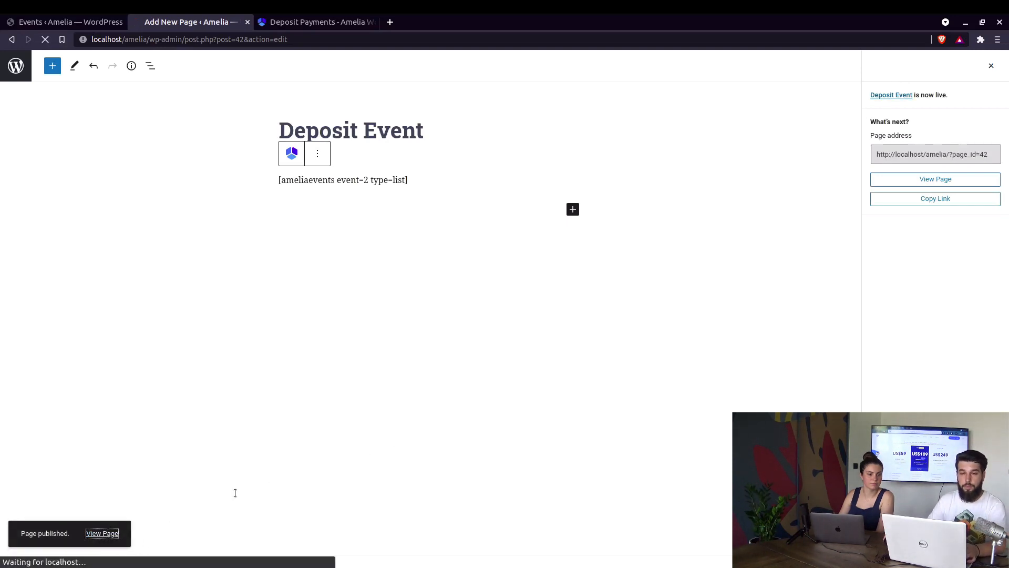
# - Book Deposit Event on the live page as Test Deposit, test@test, opening the $5 PayPal checkout
pyautogui.click(934, 178)
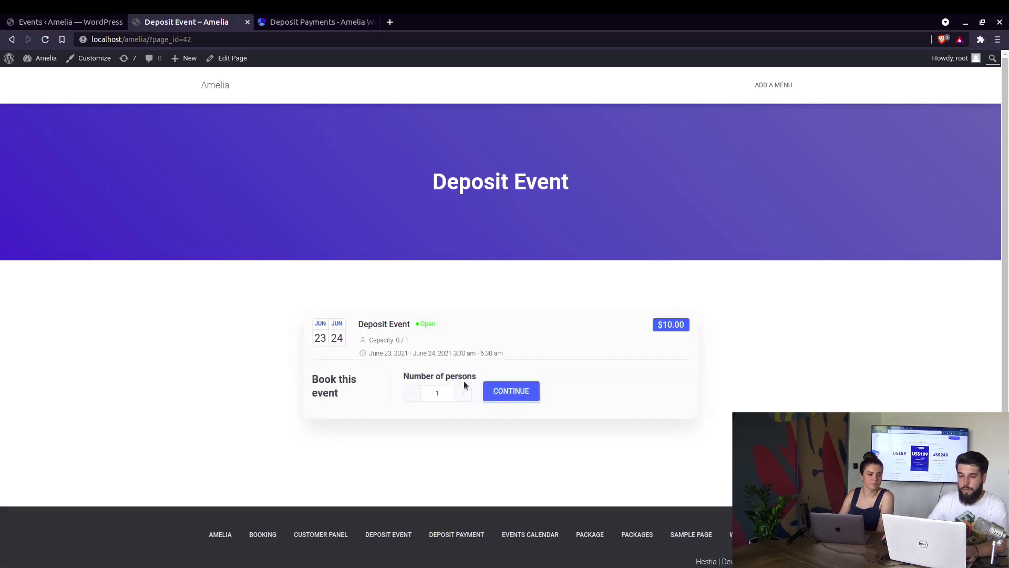
pyautogui.click(510, 390)
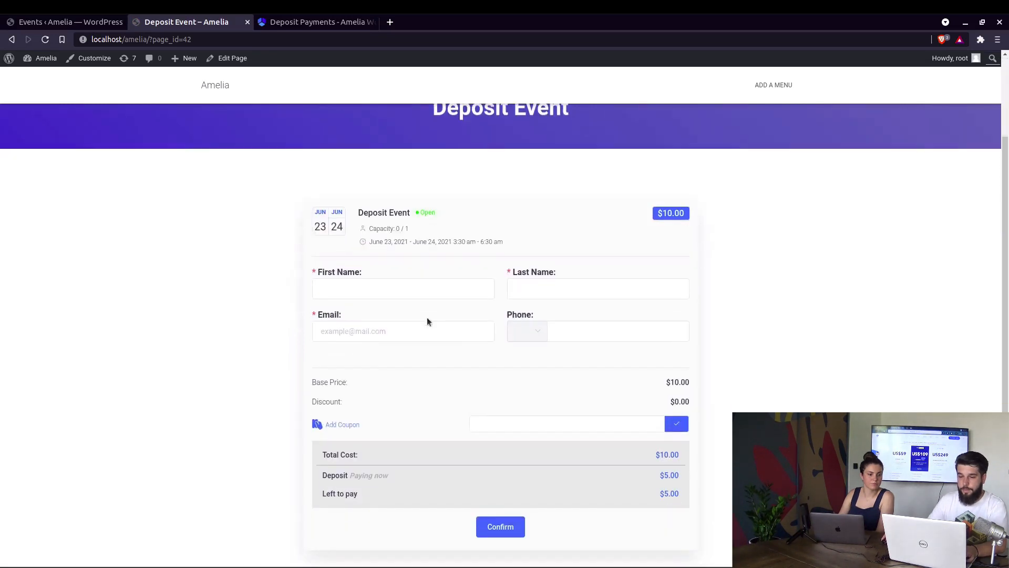
pyautogui.write('Test')
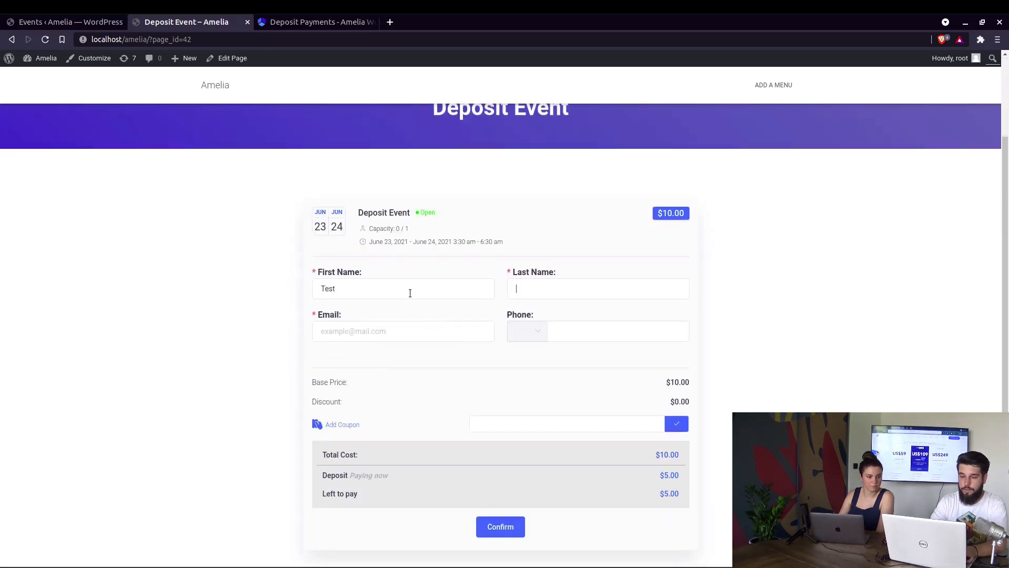
pyautogui.write('Deposit')
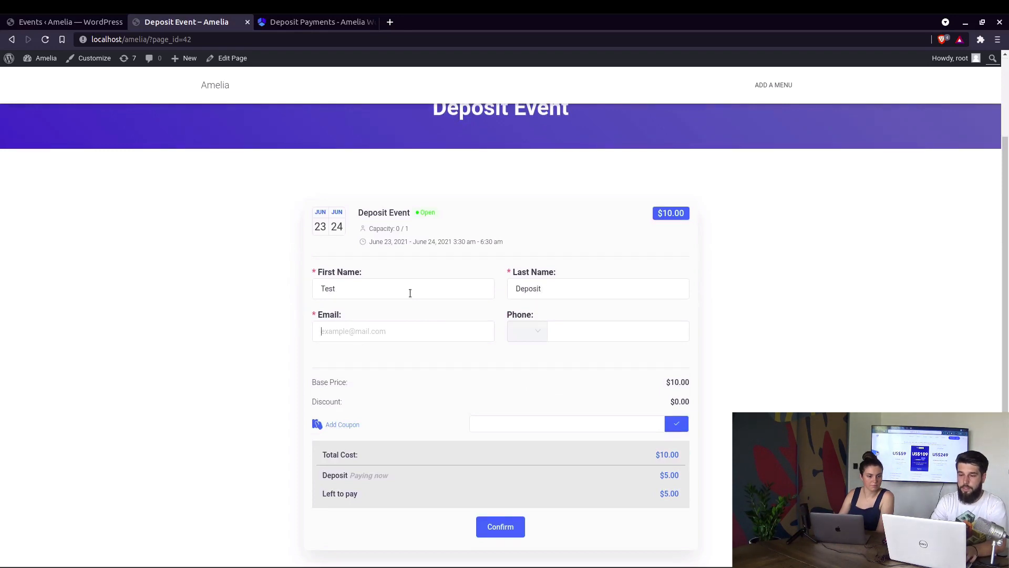
pyautogui.write('test@test.test')
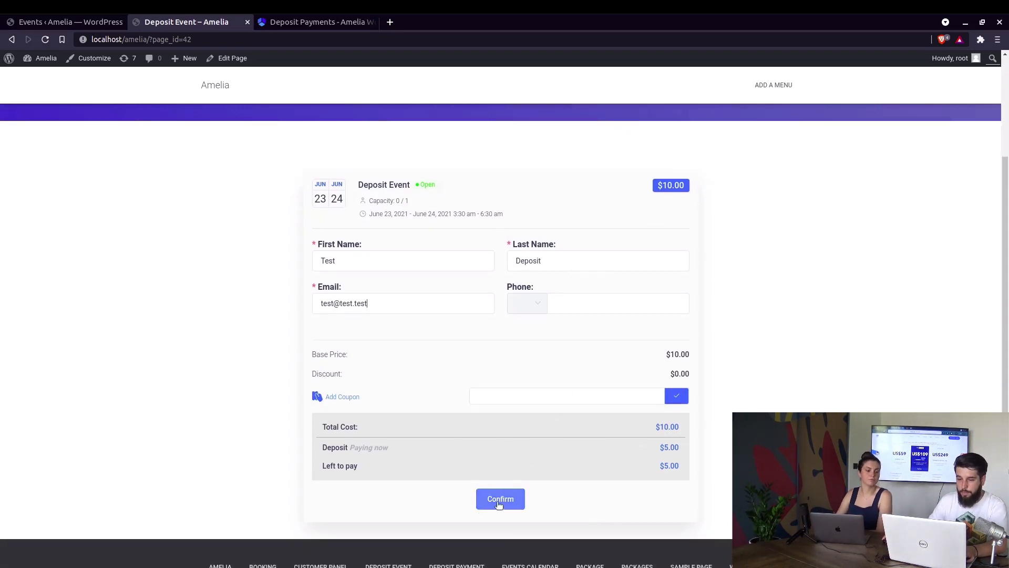
pyautogui.click(500, 498)
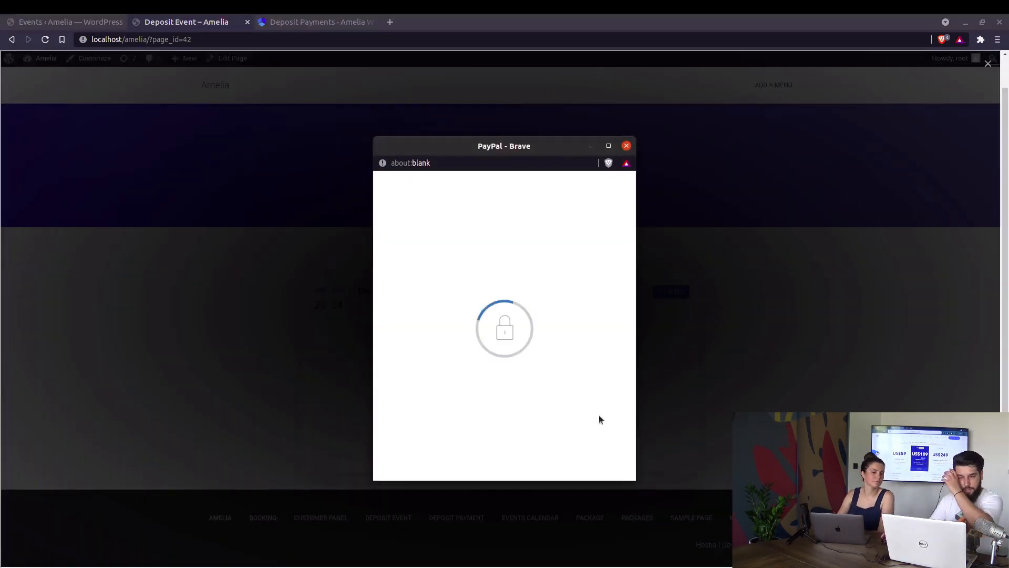